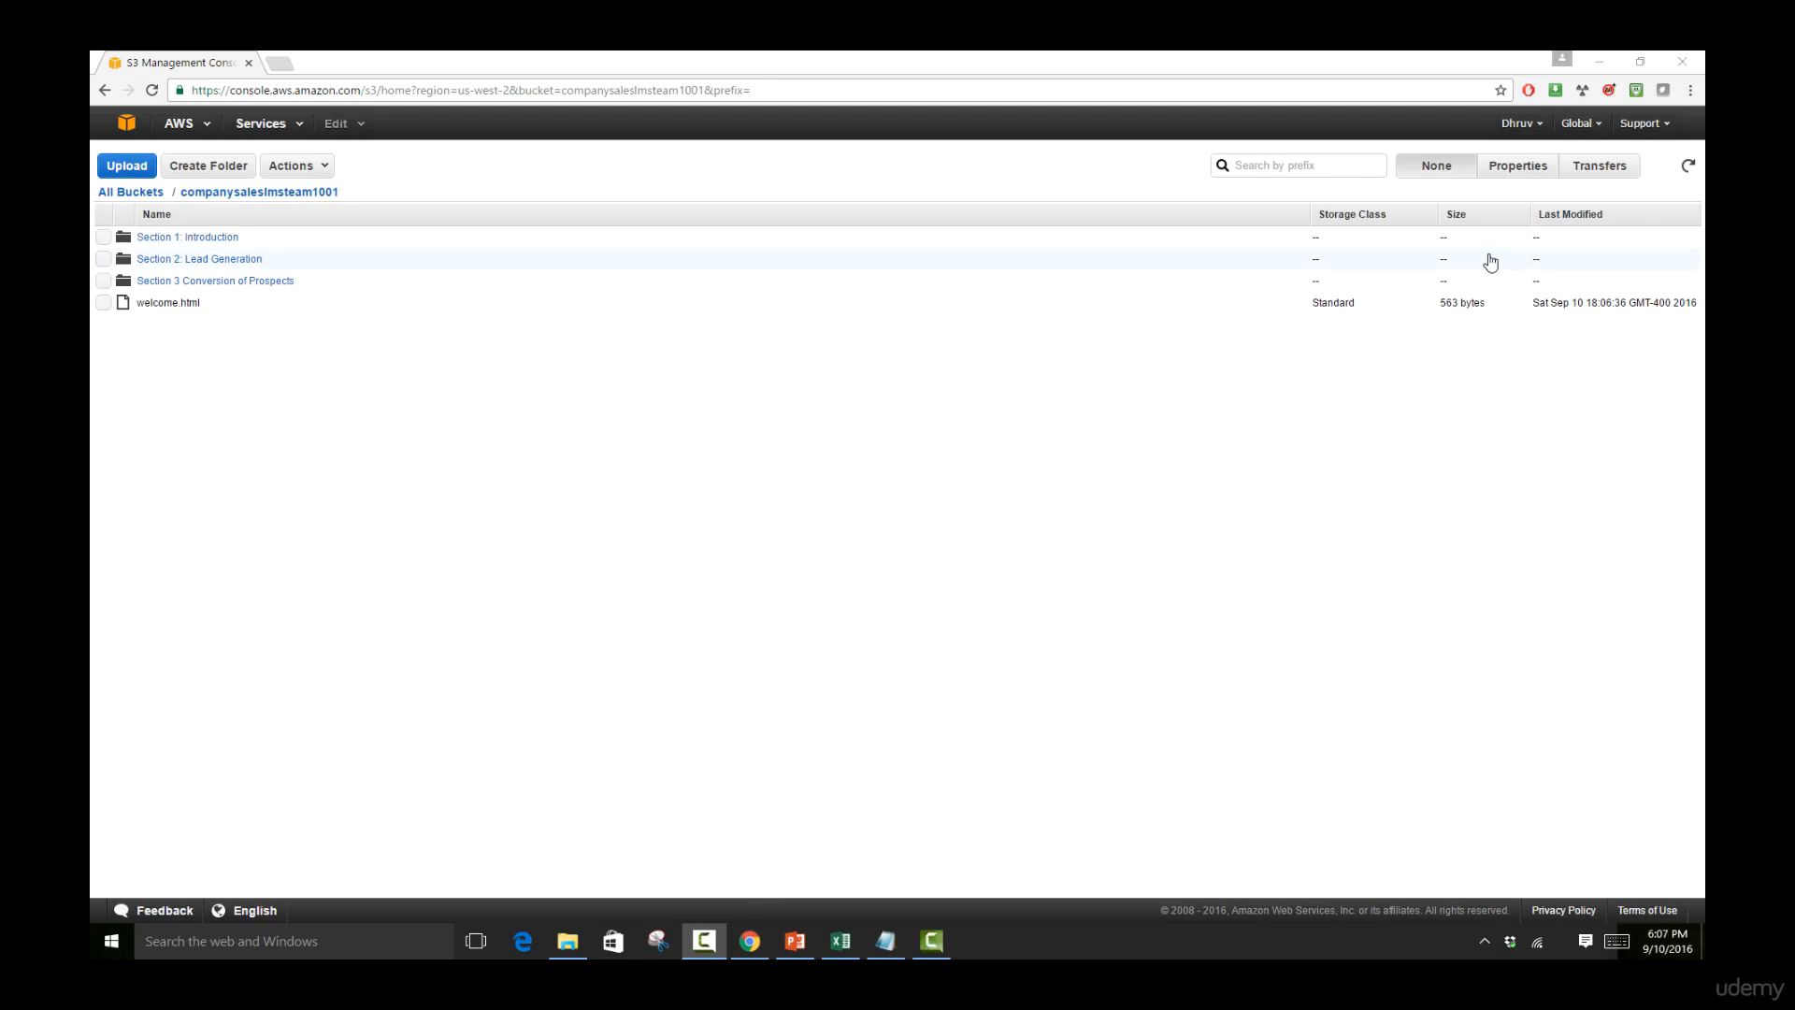
- Show the companysaleslmsteam1001 bucket's Properties with Versioning expanded (not yet enabled)
left_click(1519, 165)
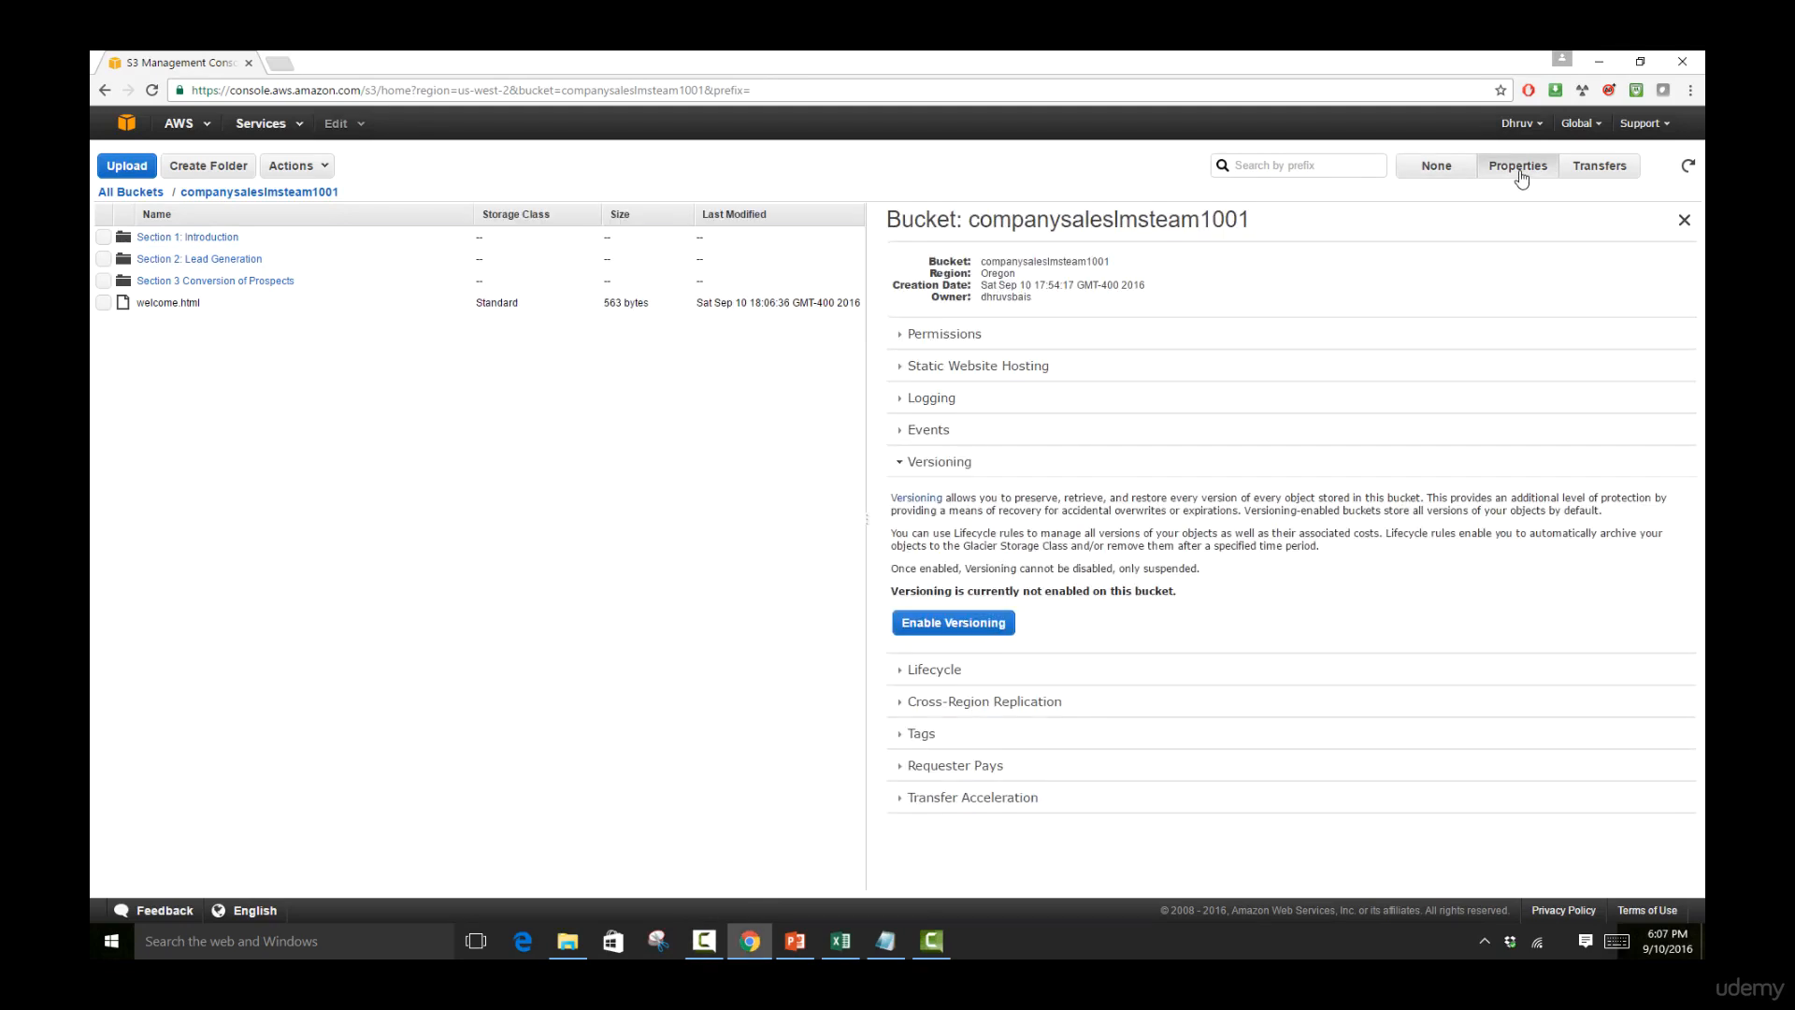
mouse_move(1286, 482)
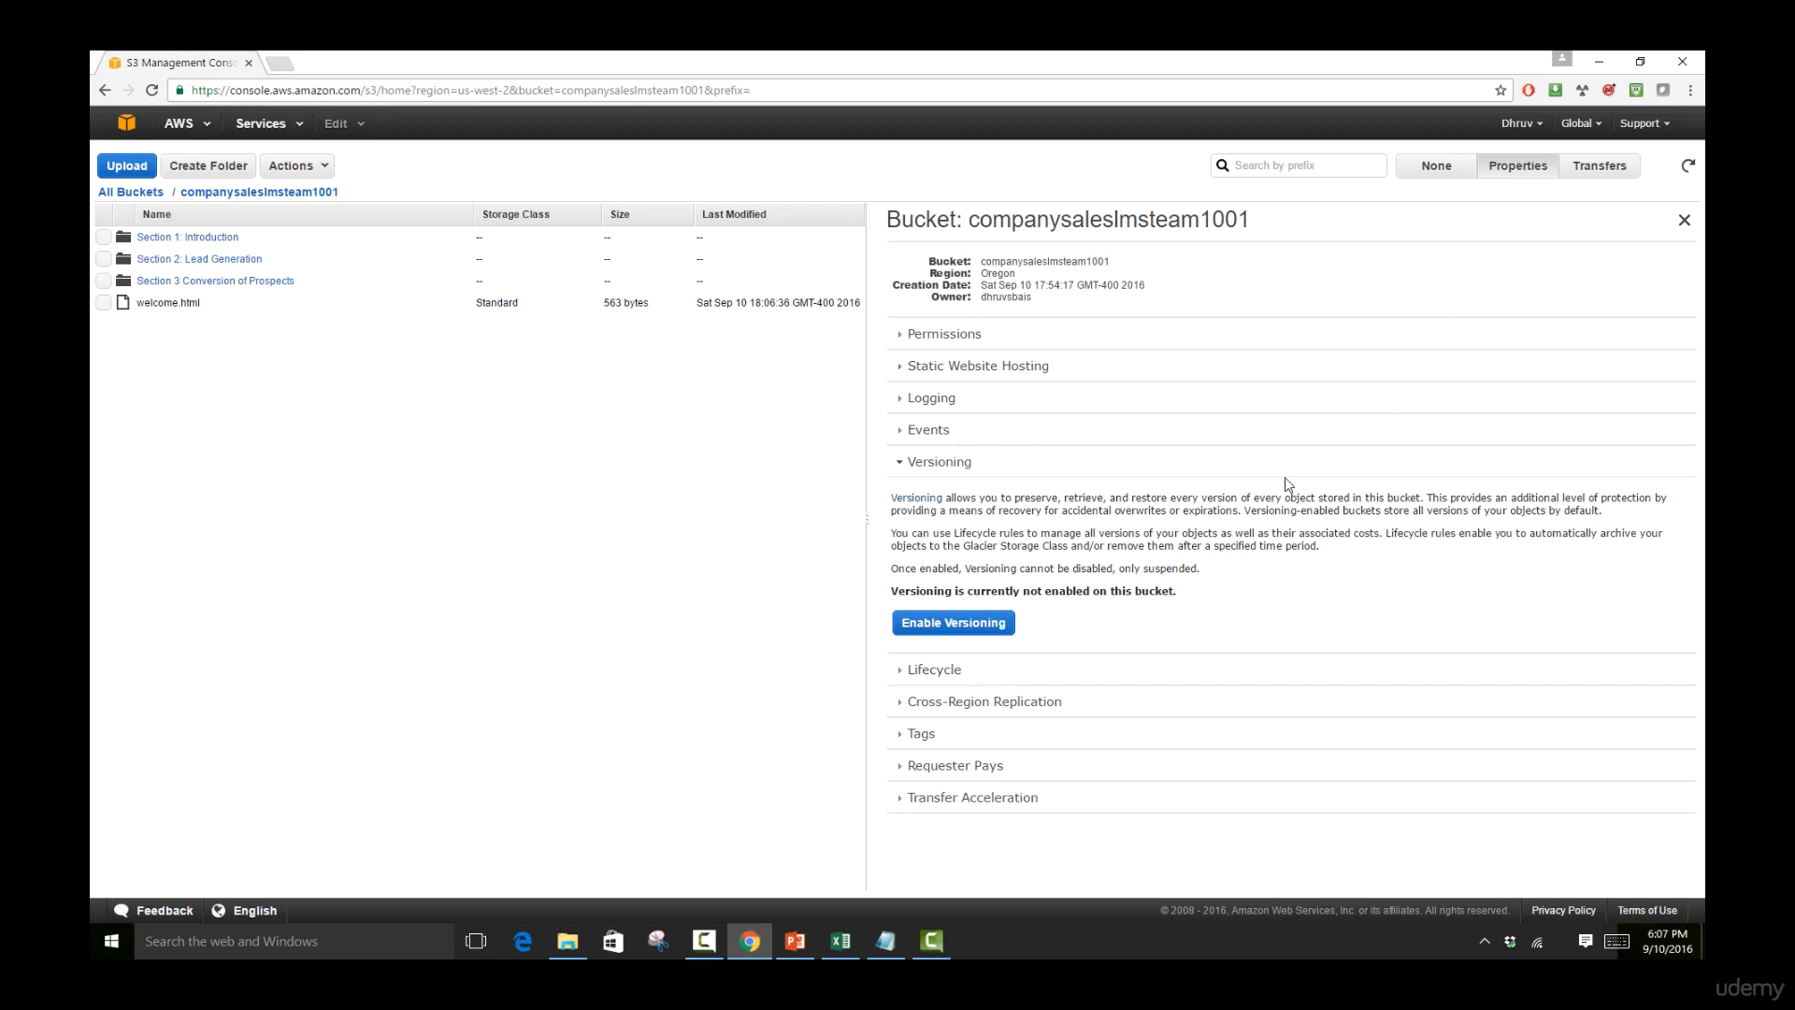
mouse_move(1236, 495)
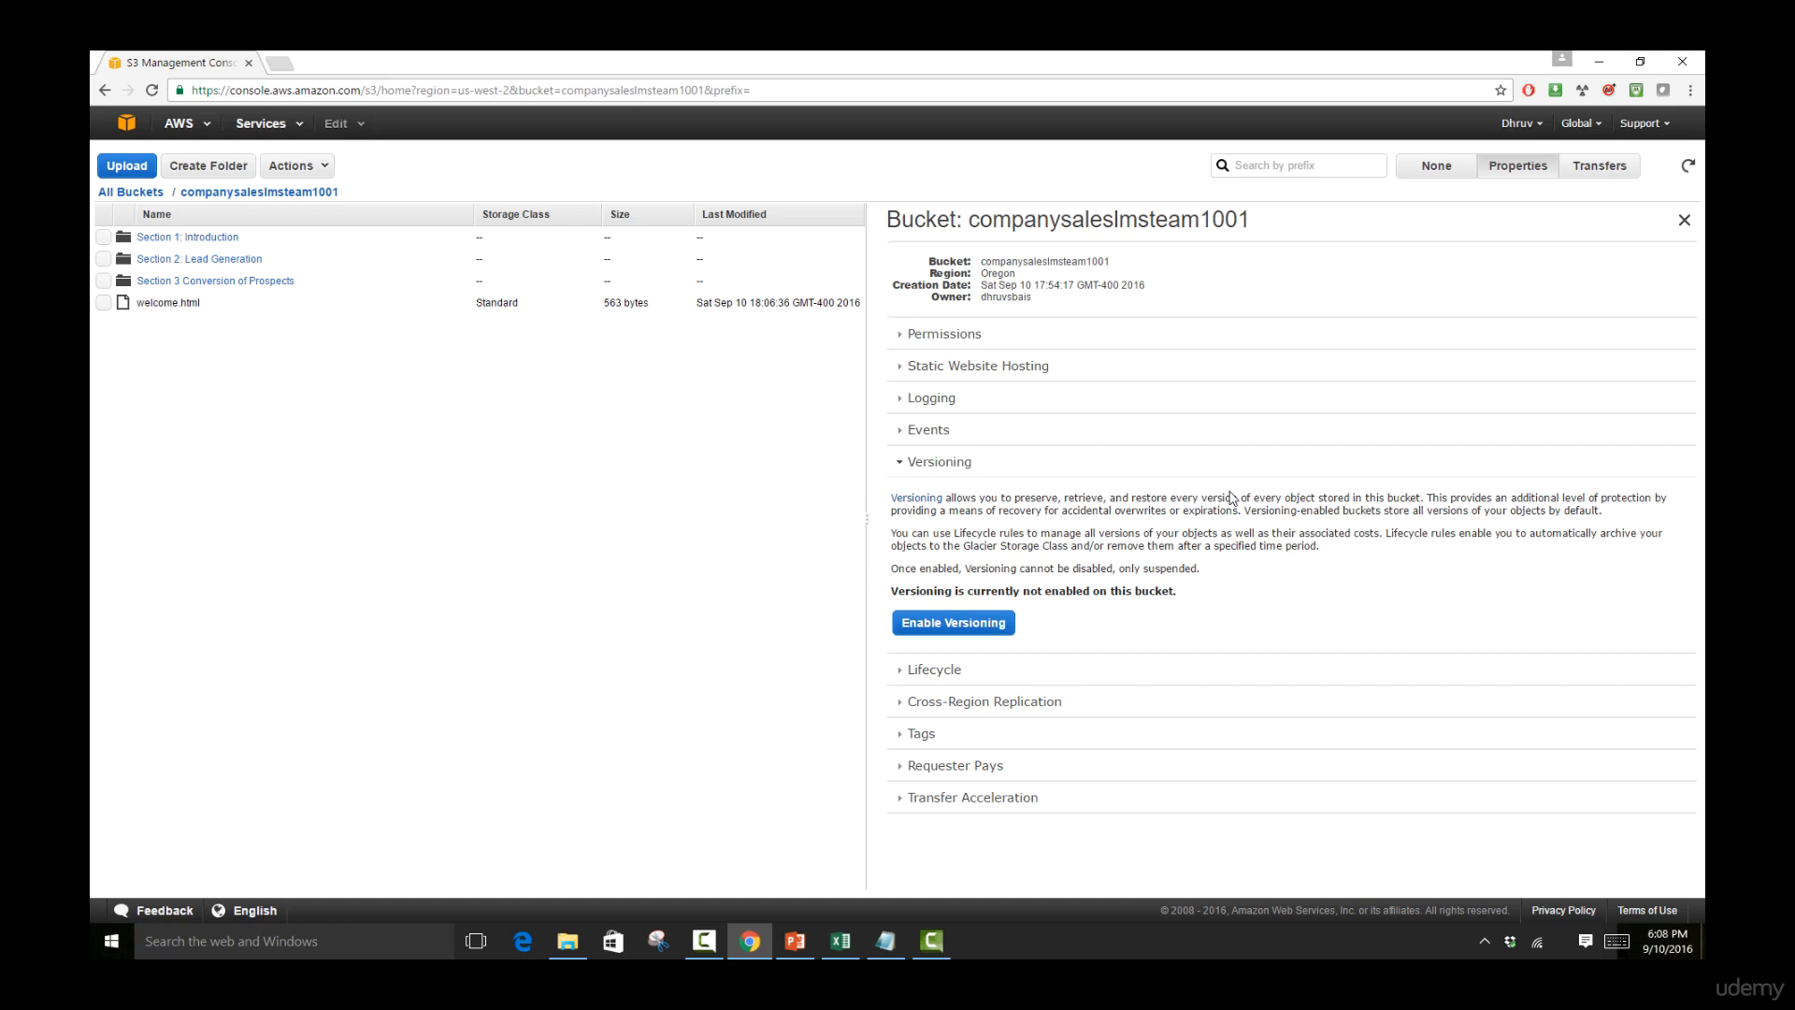
mouse_move(1062, 614)
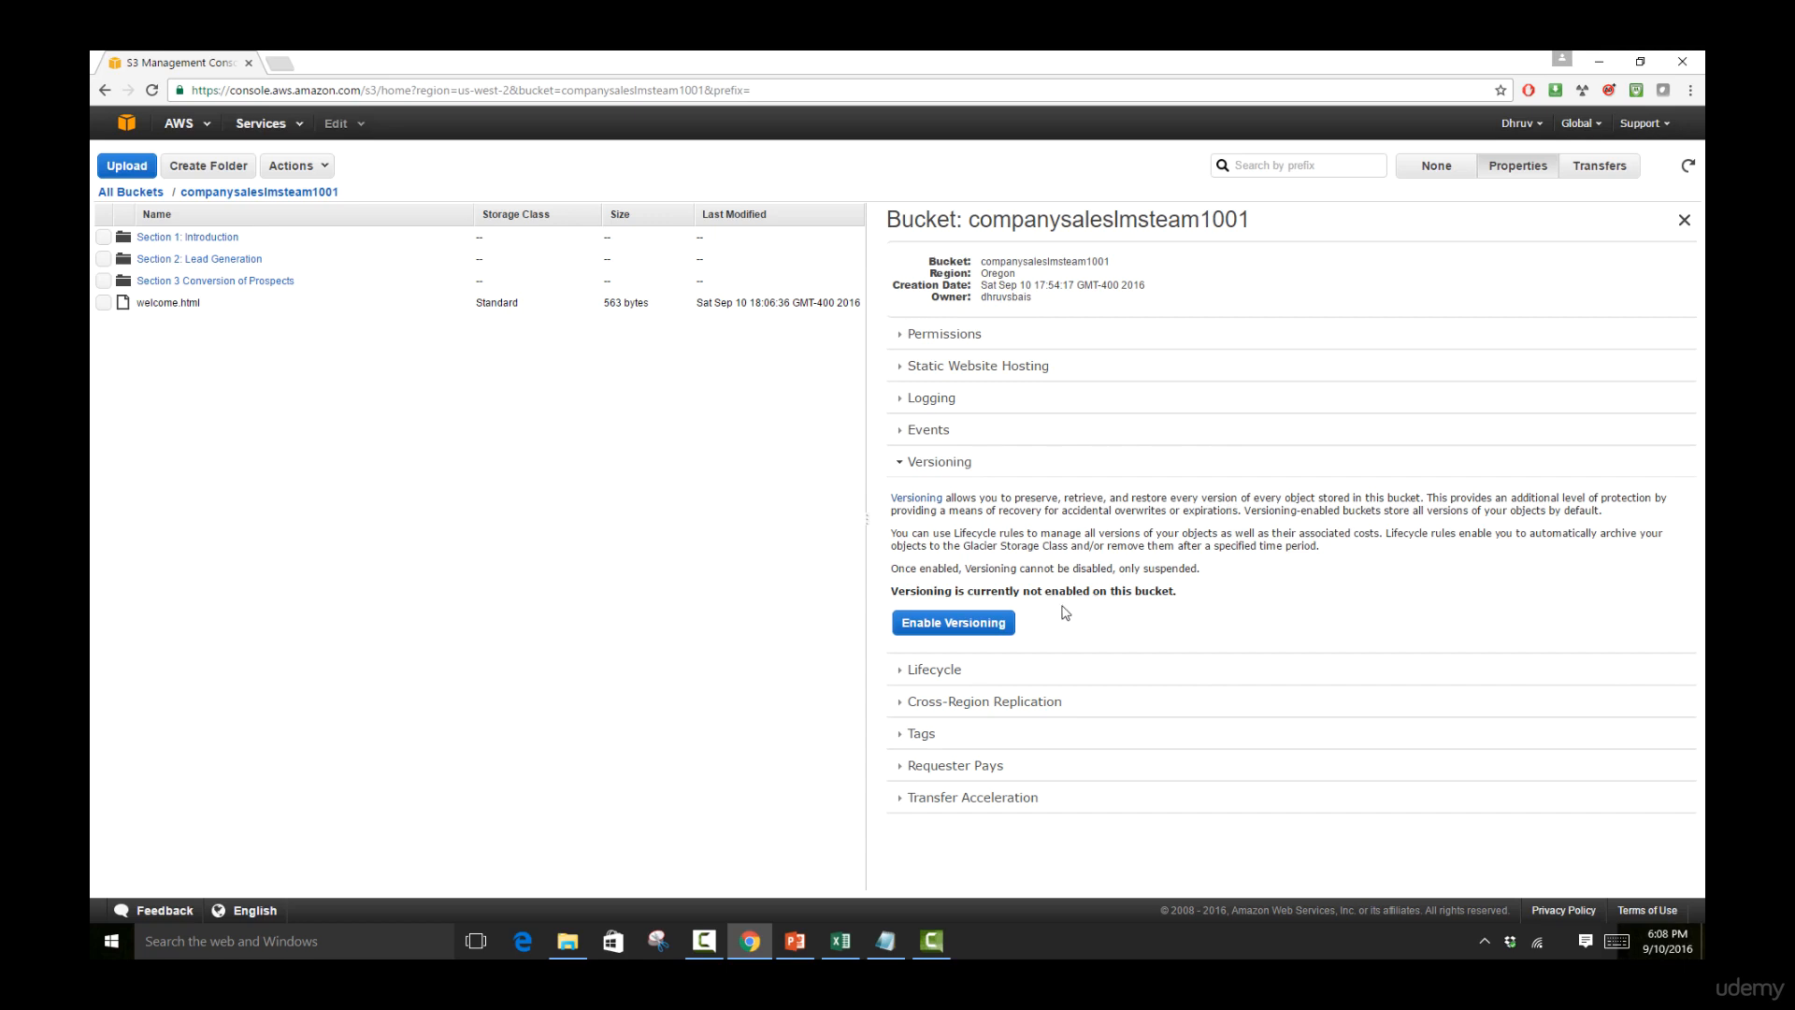
- Enable versioning on companysaleslmsteam1001, confirm it, and leave the Properties panel
left_click(952, 620)
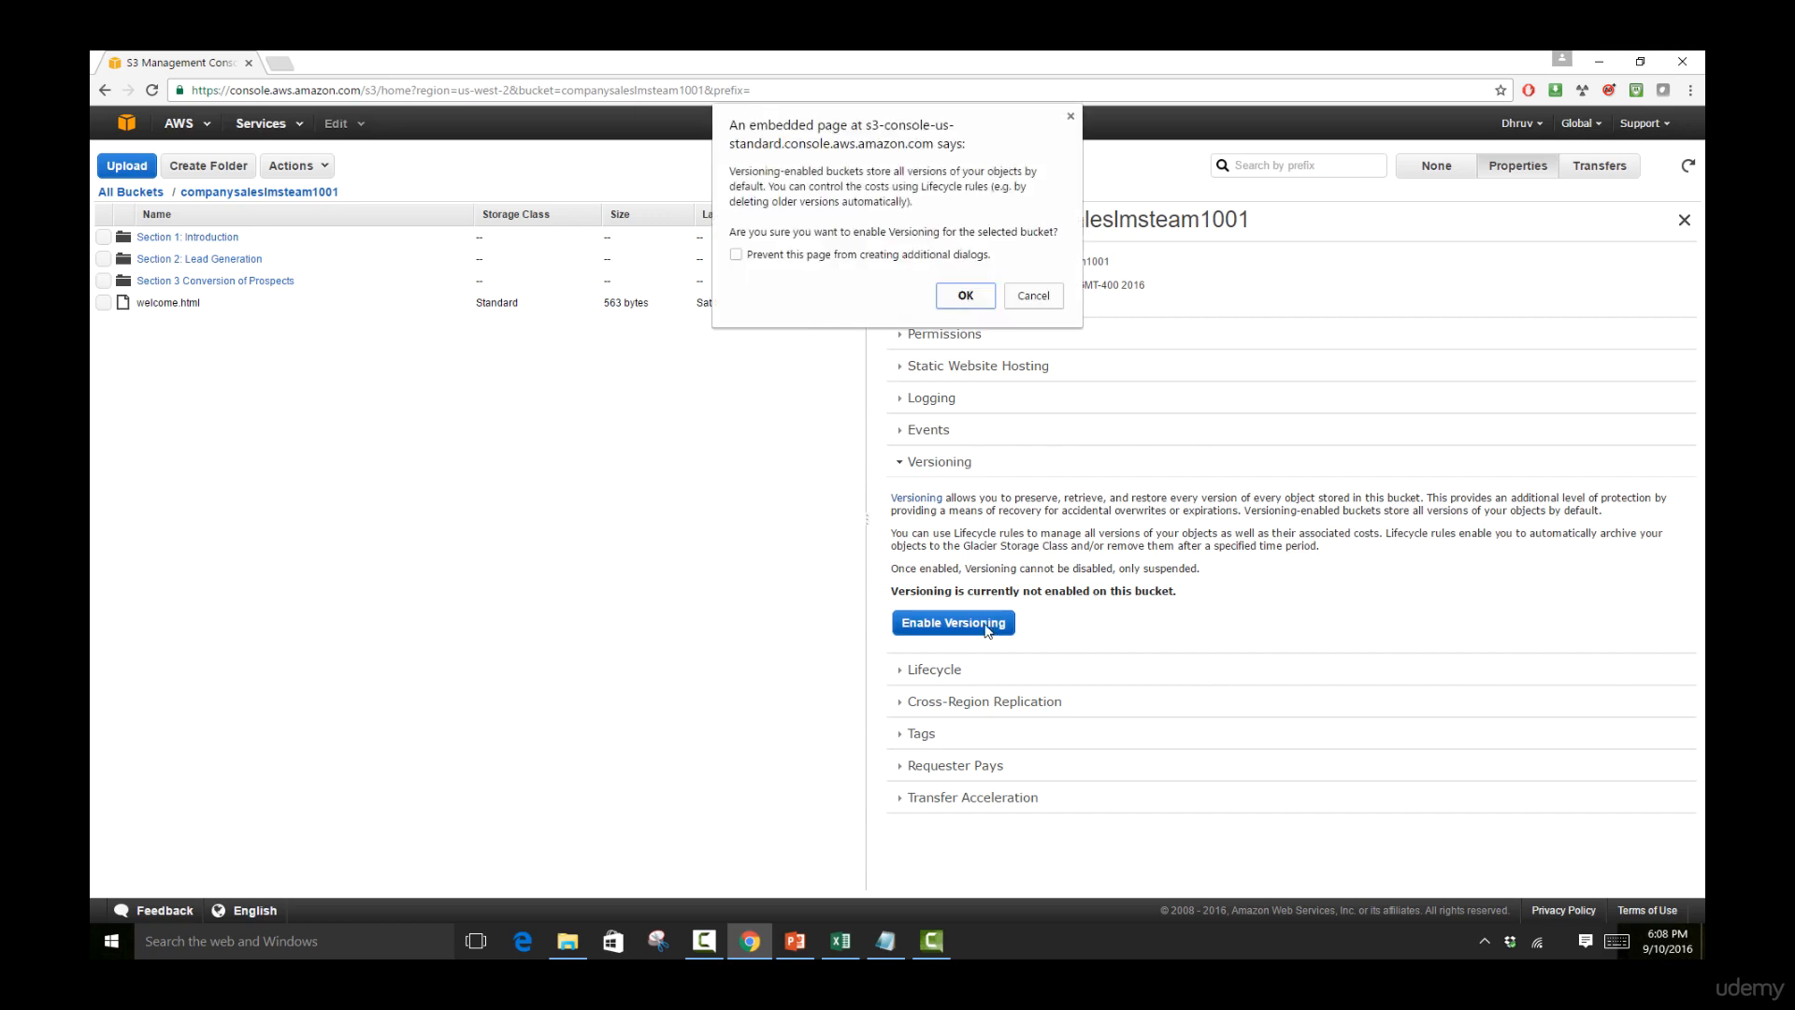
left_click(965, 295)
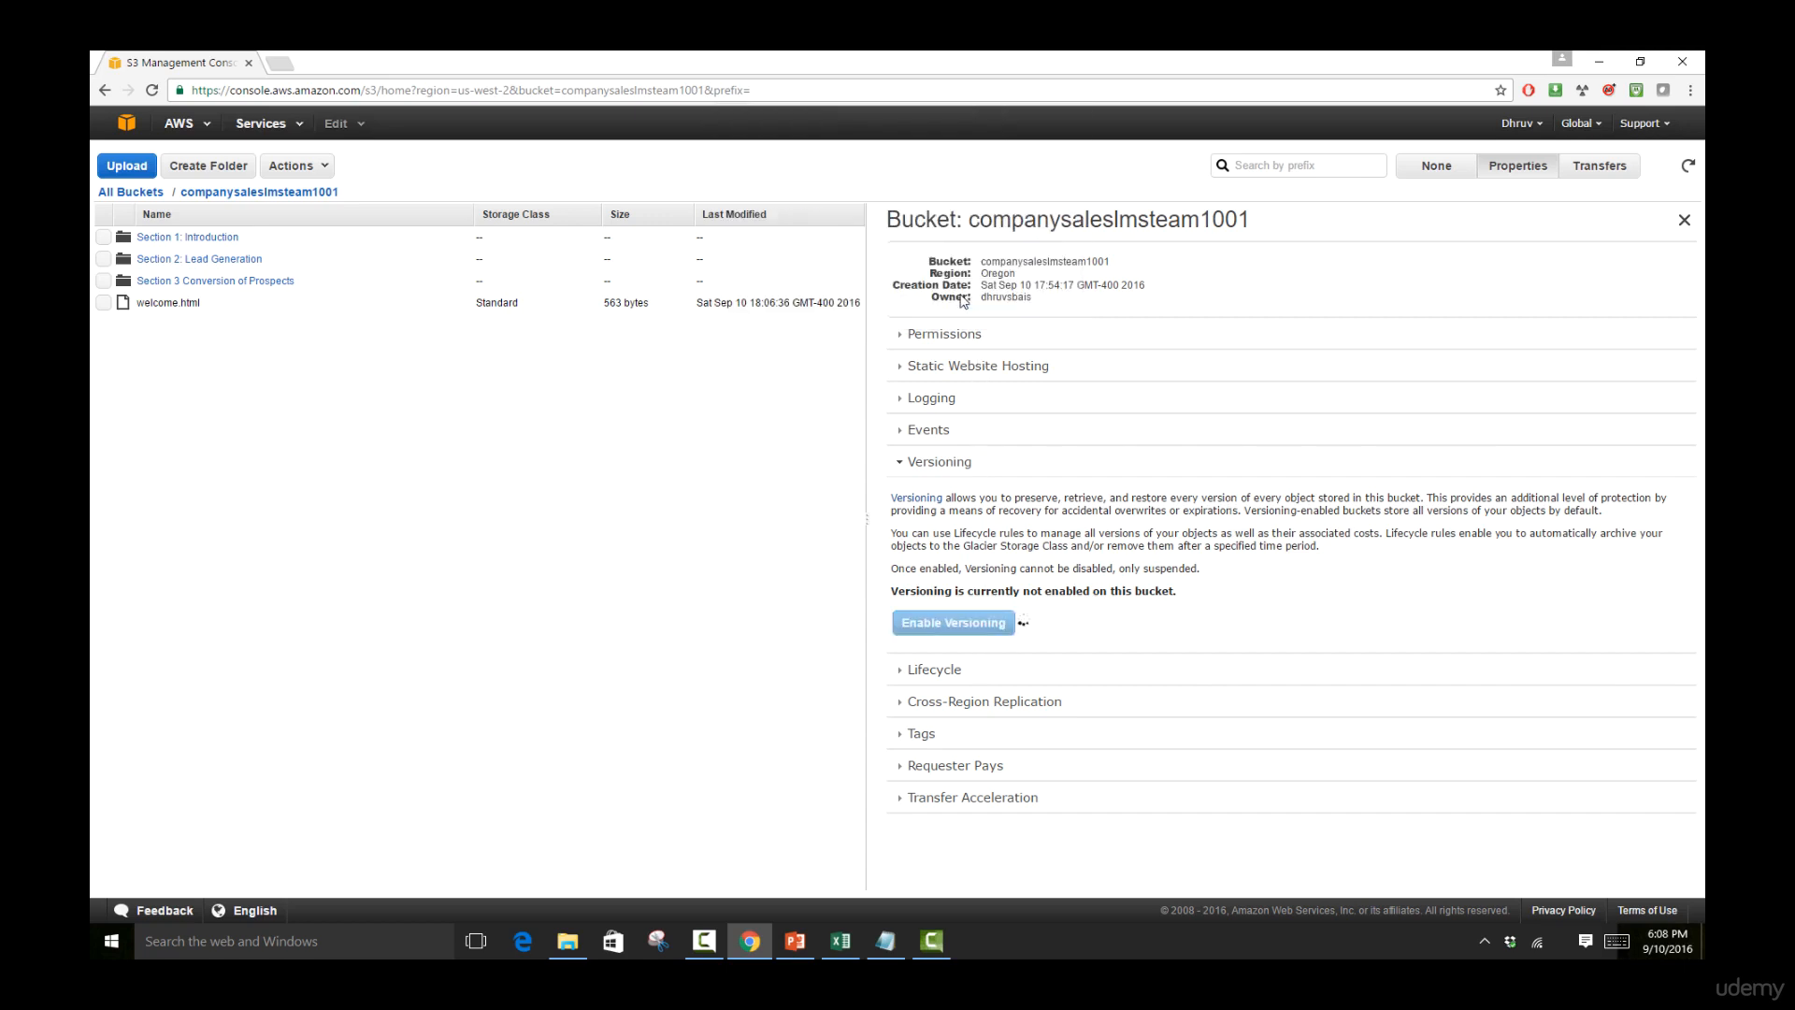
left_click(952, 621)
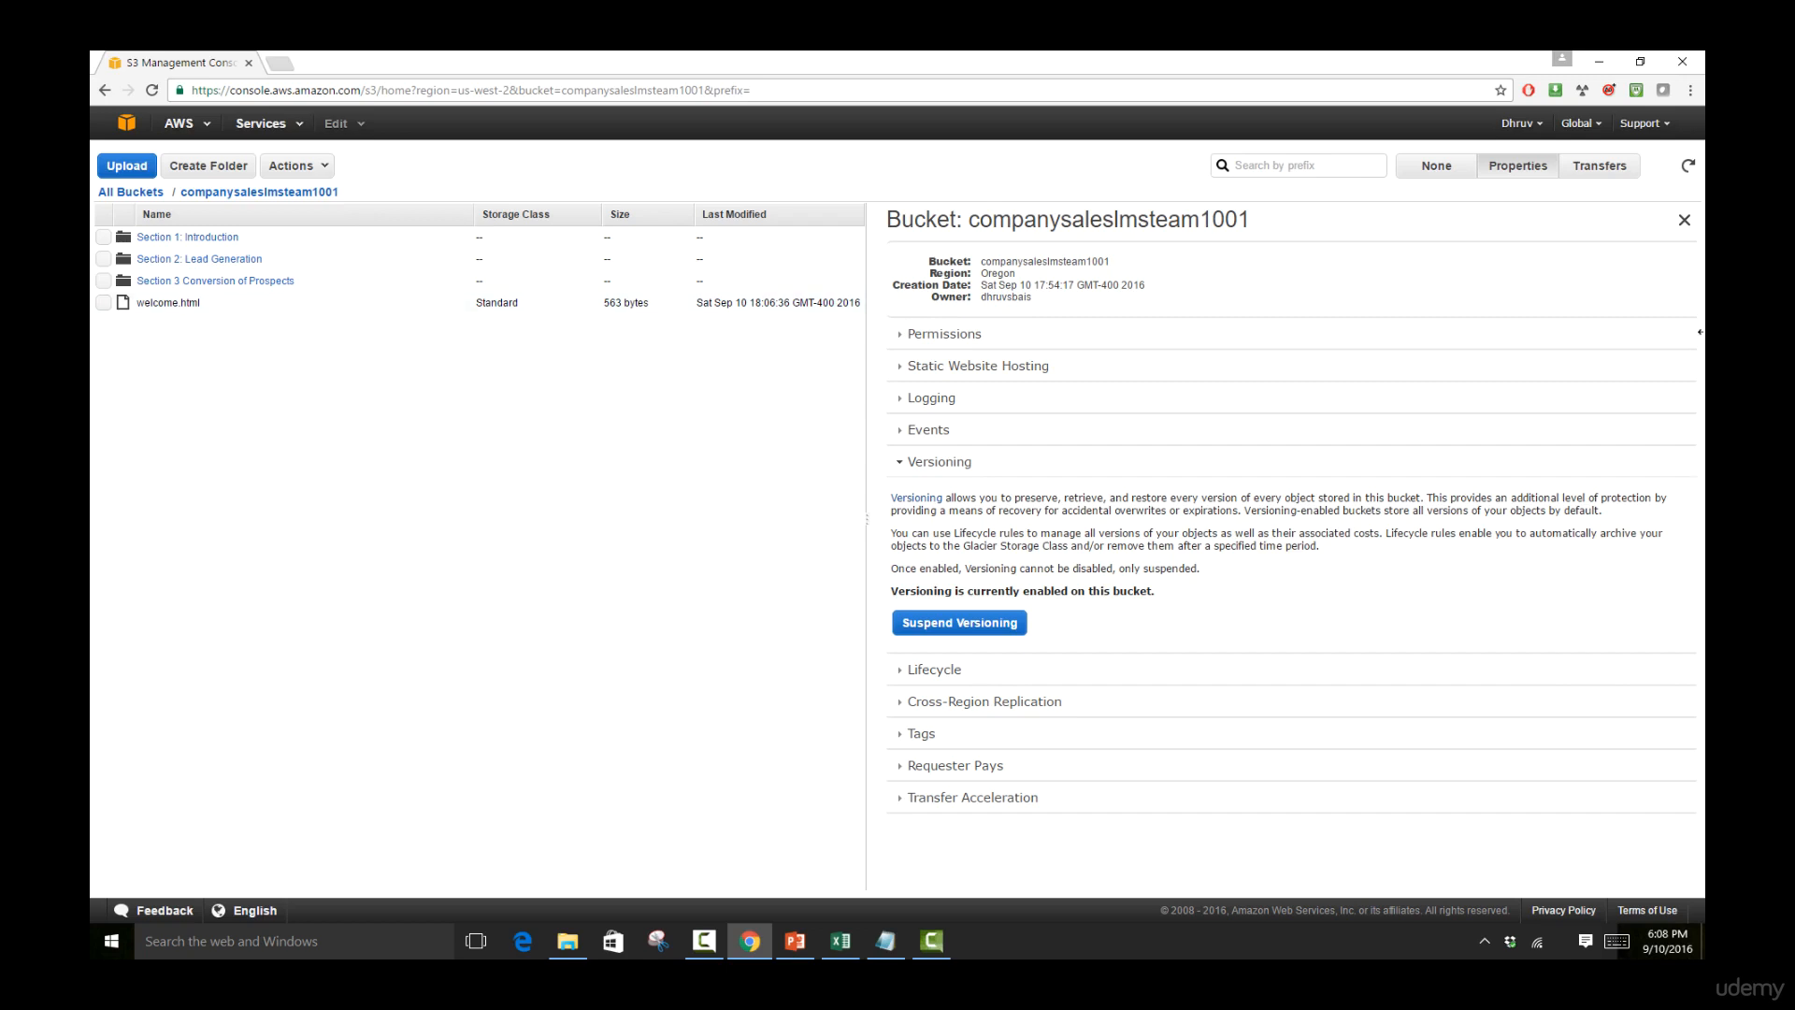
left_click(1683, 220)
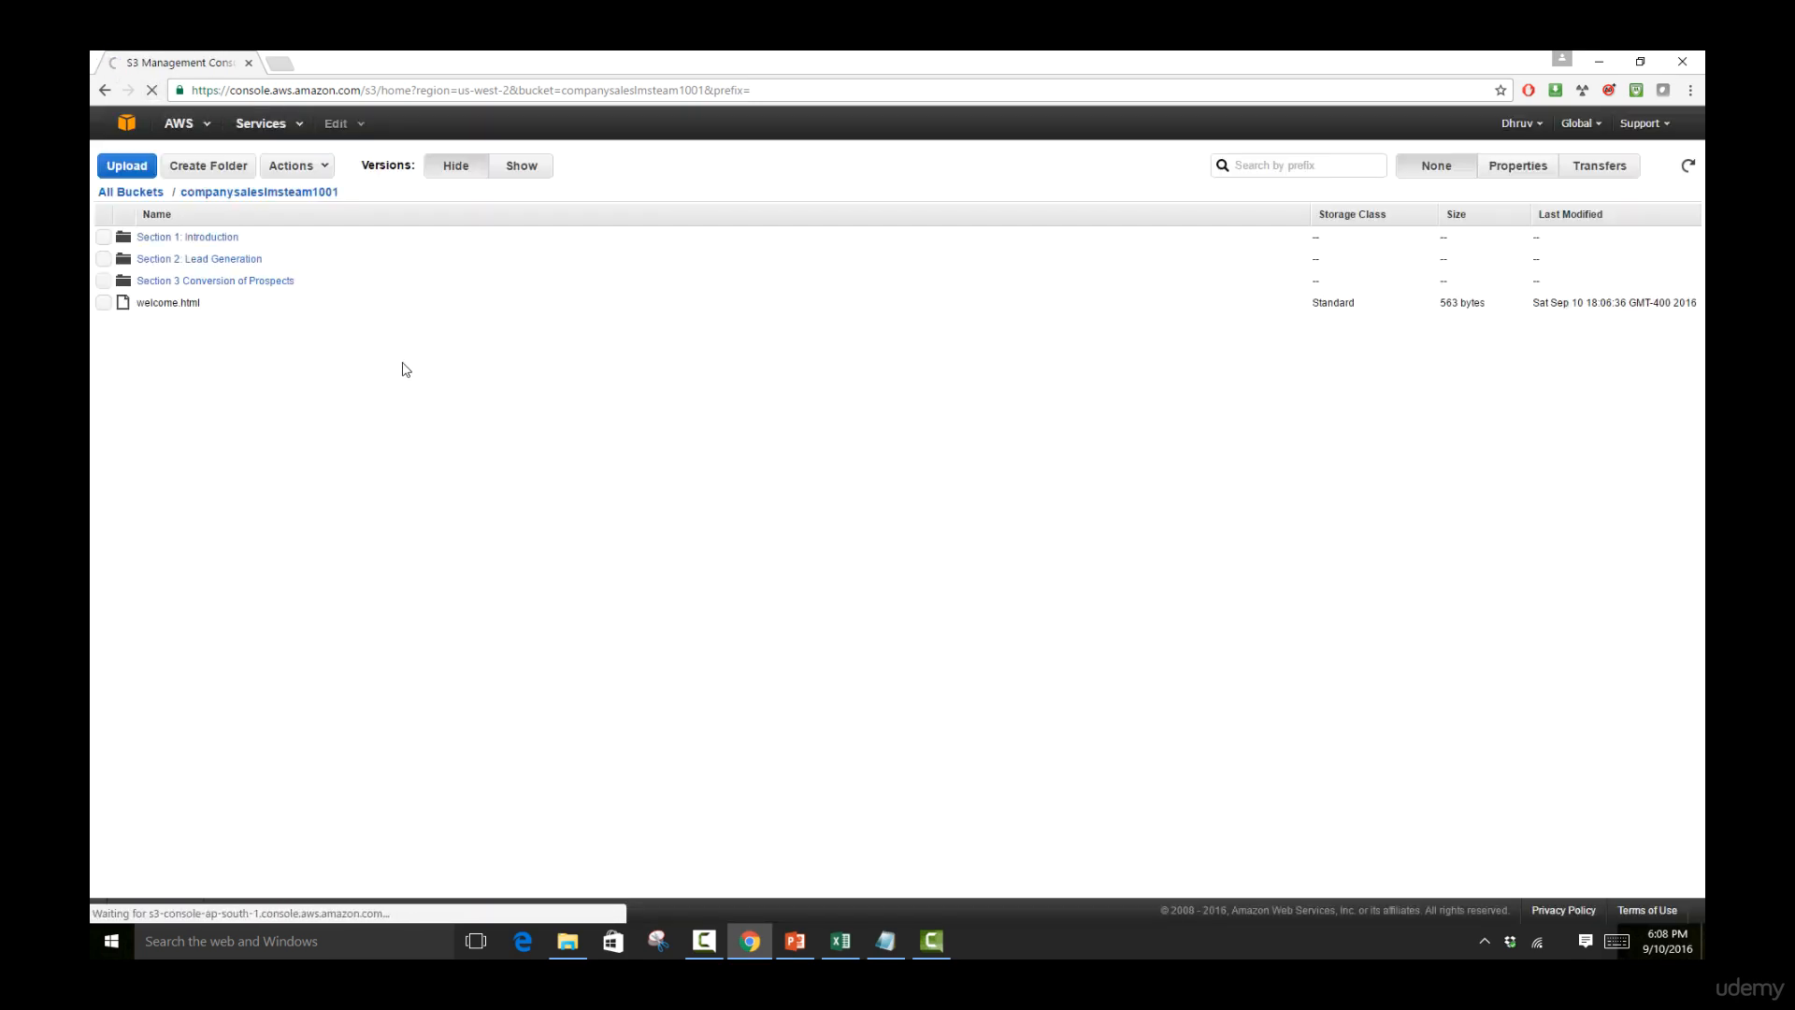
mouse_move(456, 165)
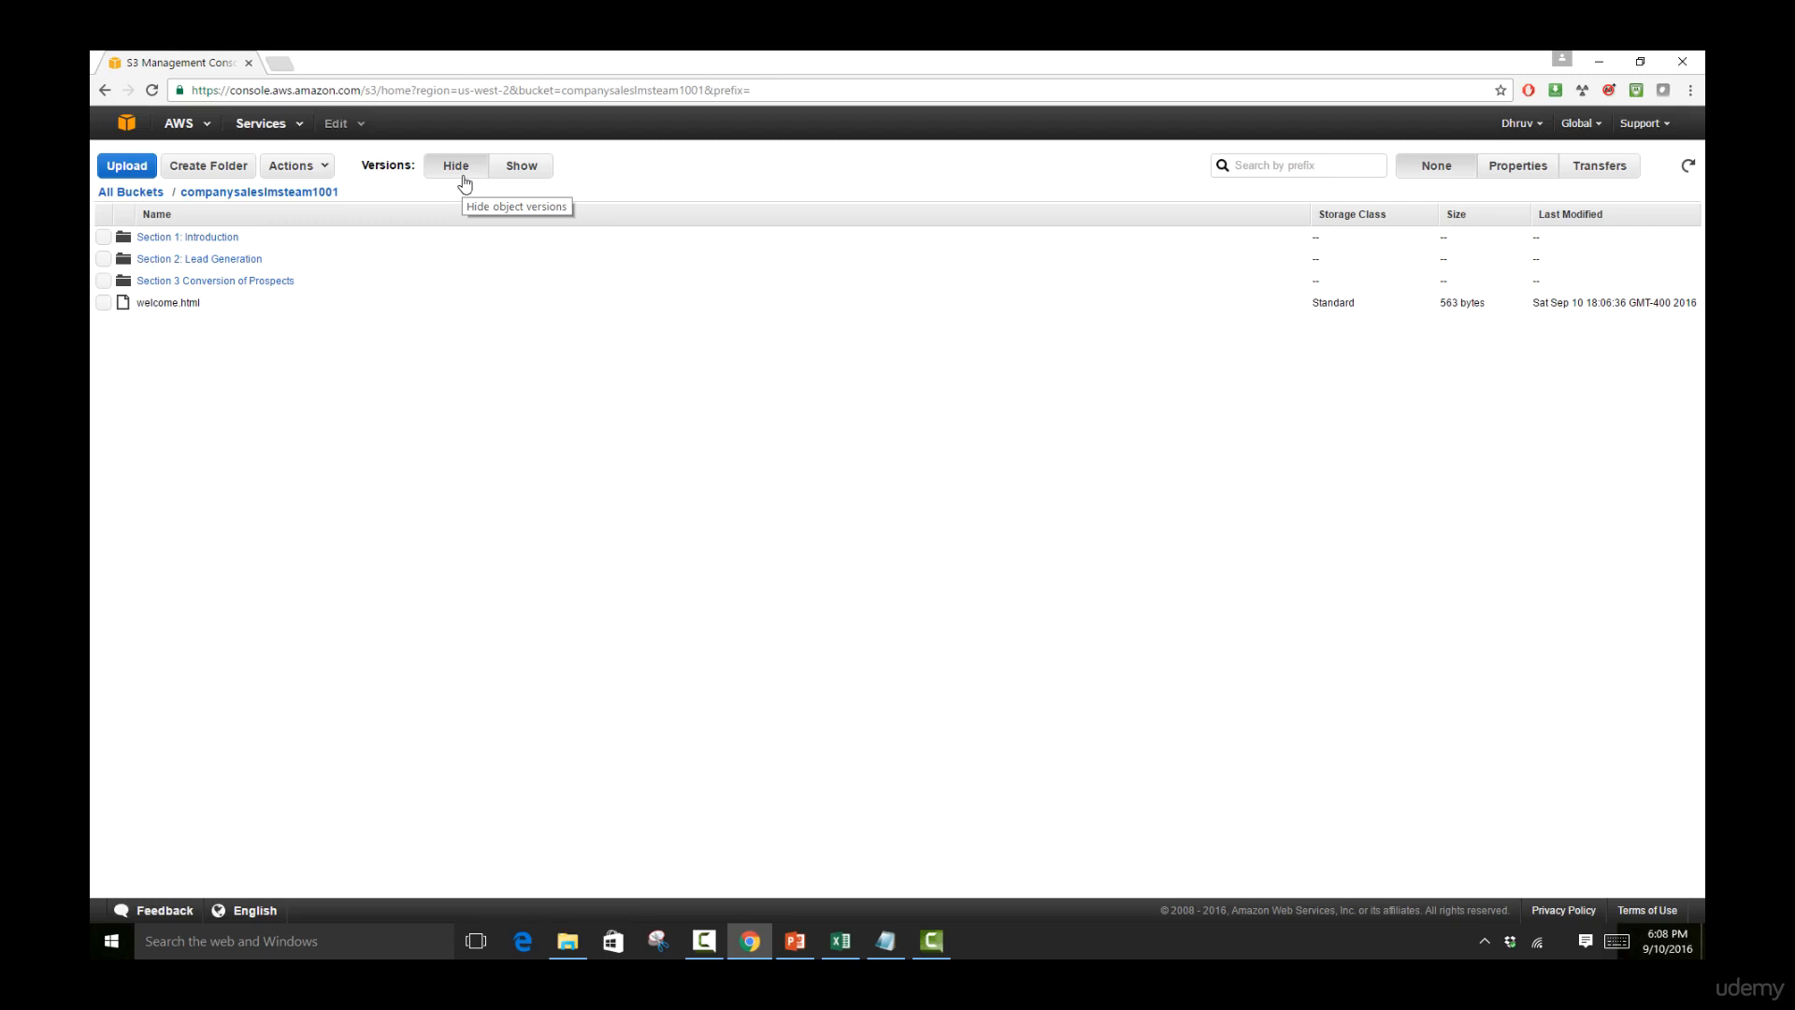
- Show object versions so welcome.html lists its single existing version
left_click(520, 165)
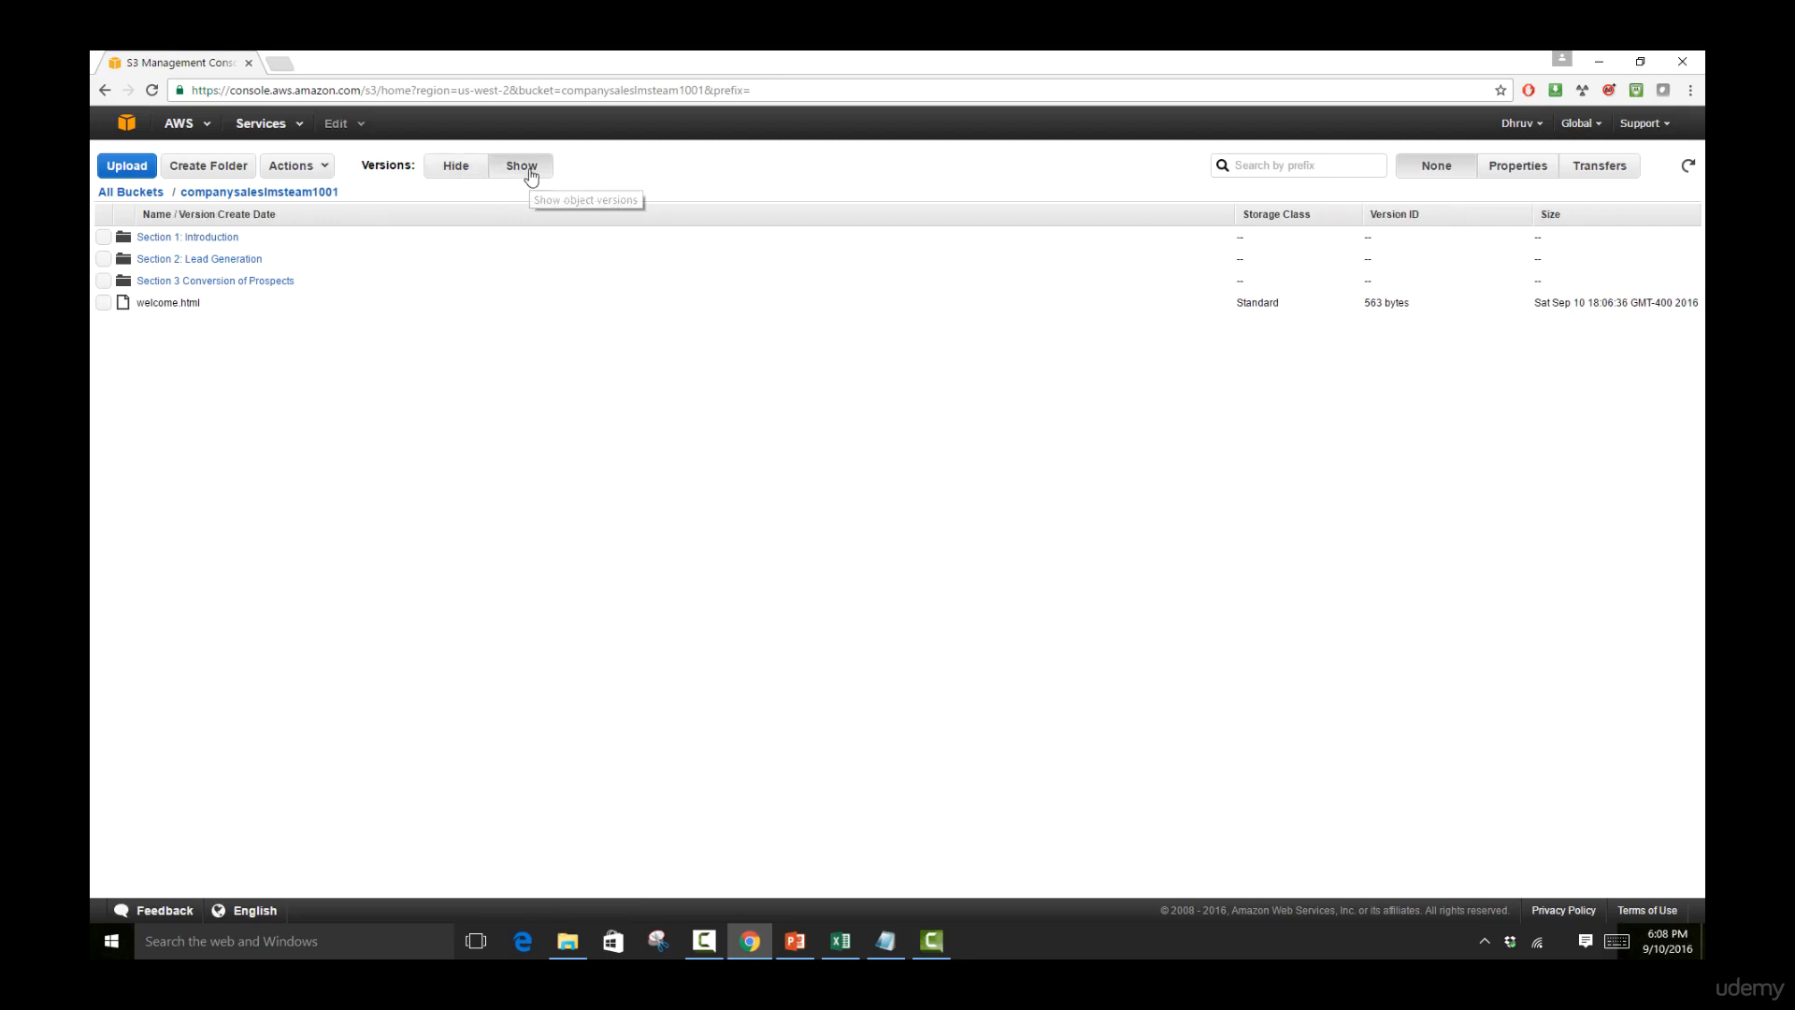
left_click(521, 165)
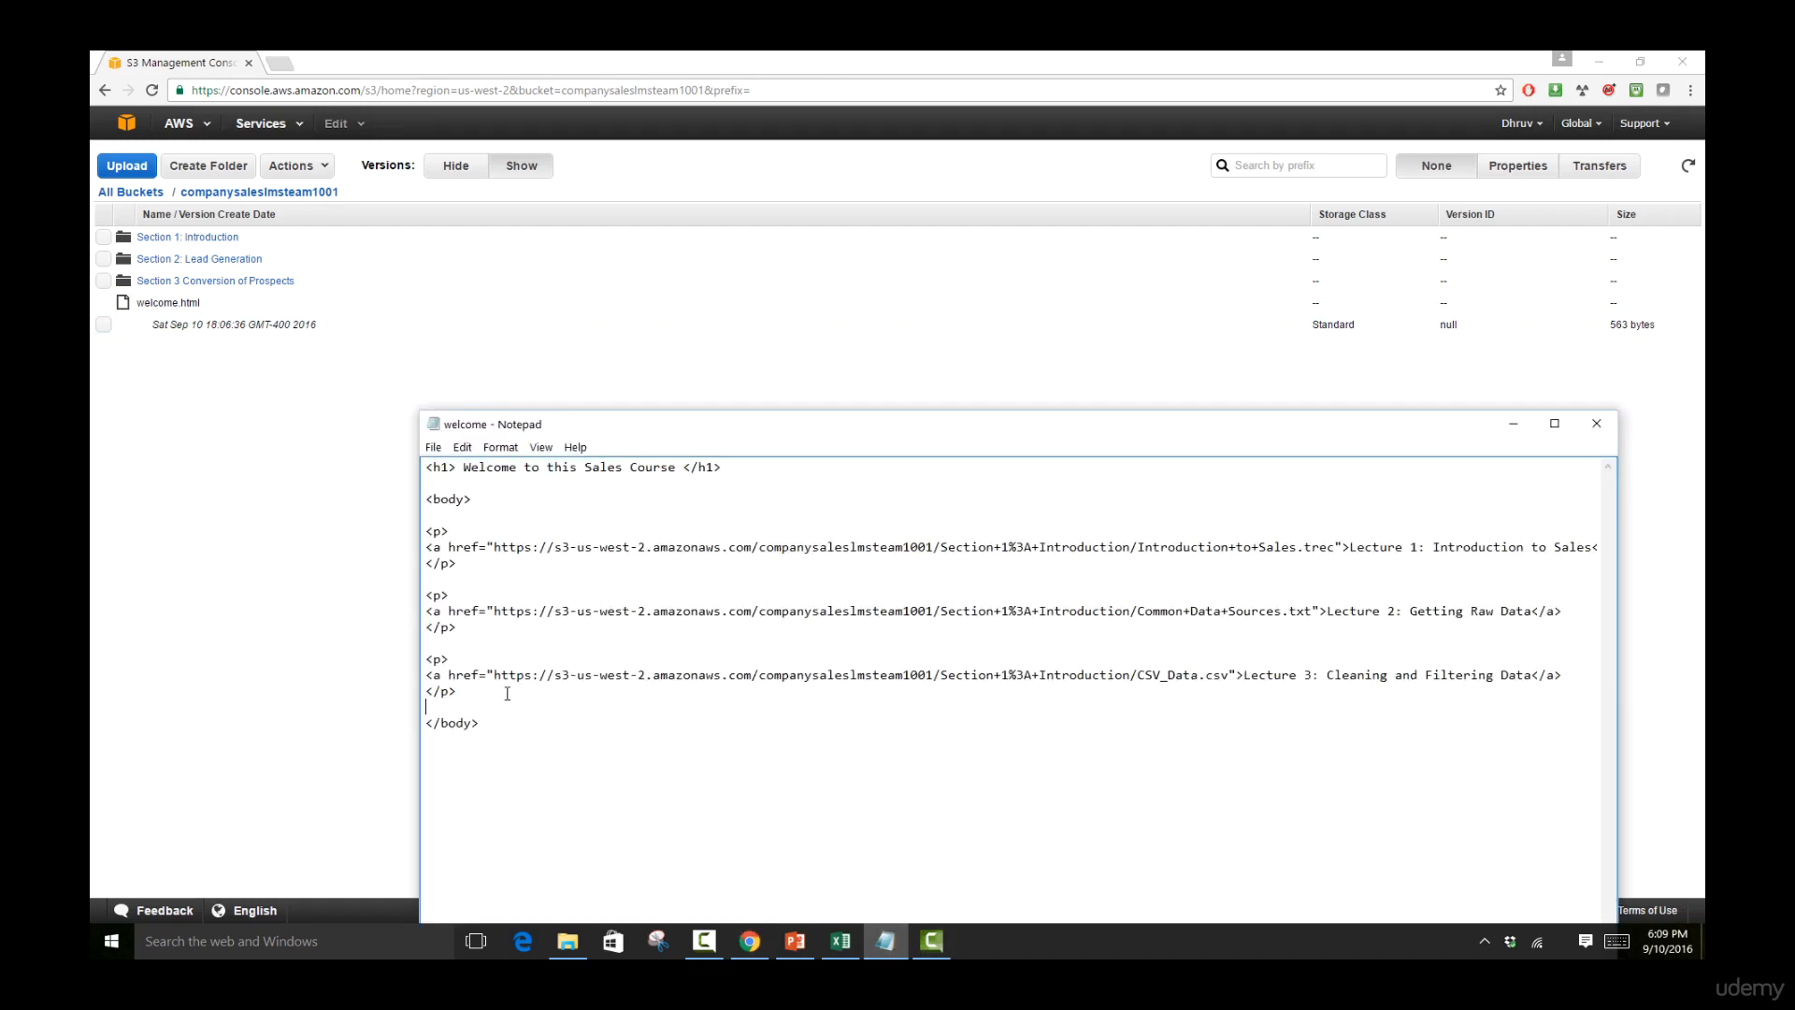
- Duplicate the Lecture 3 paragraph as Lecture 4 with title 'Results of Data'
left_click_drag(426, 658, 457, 689)
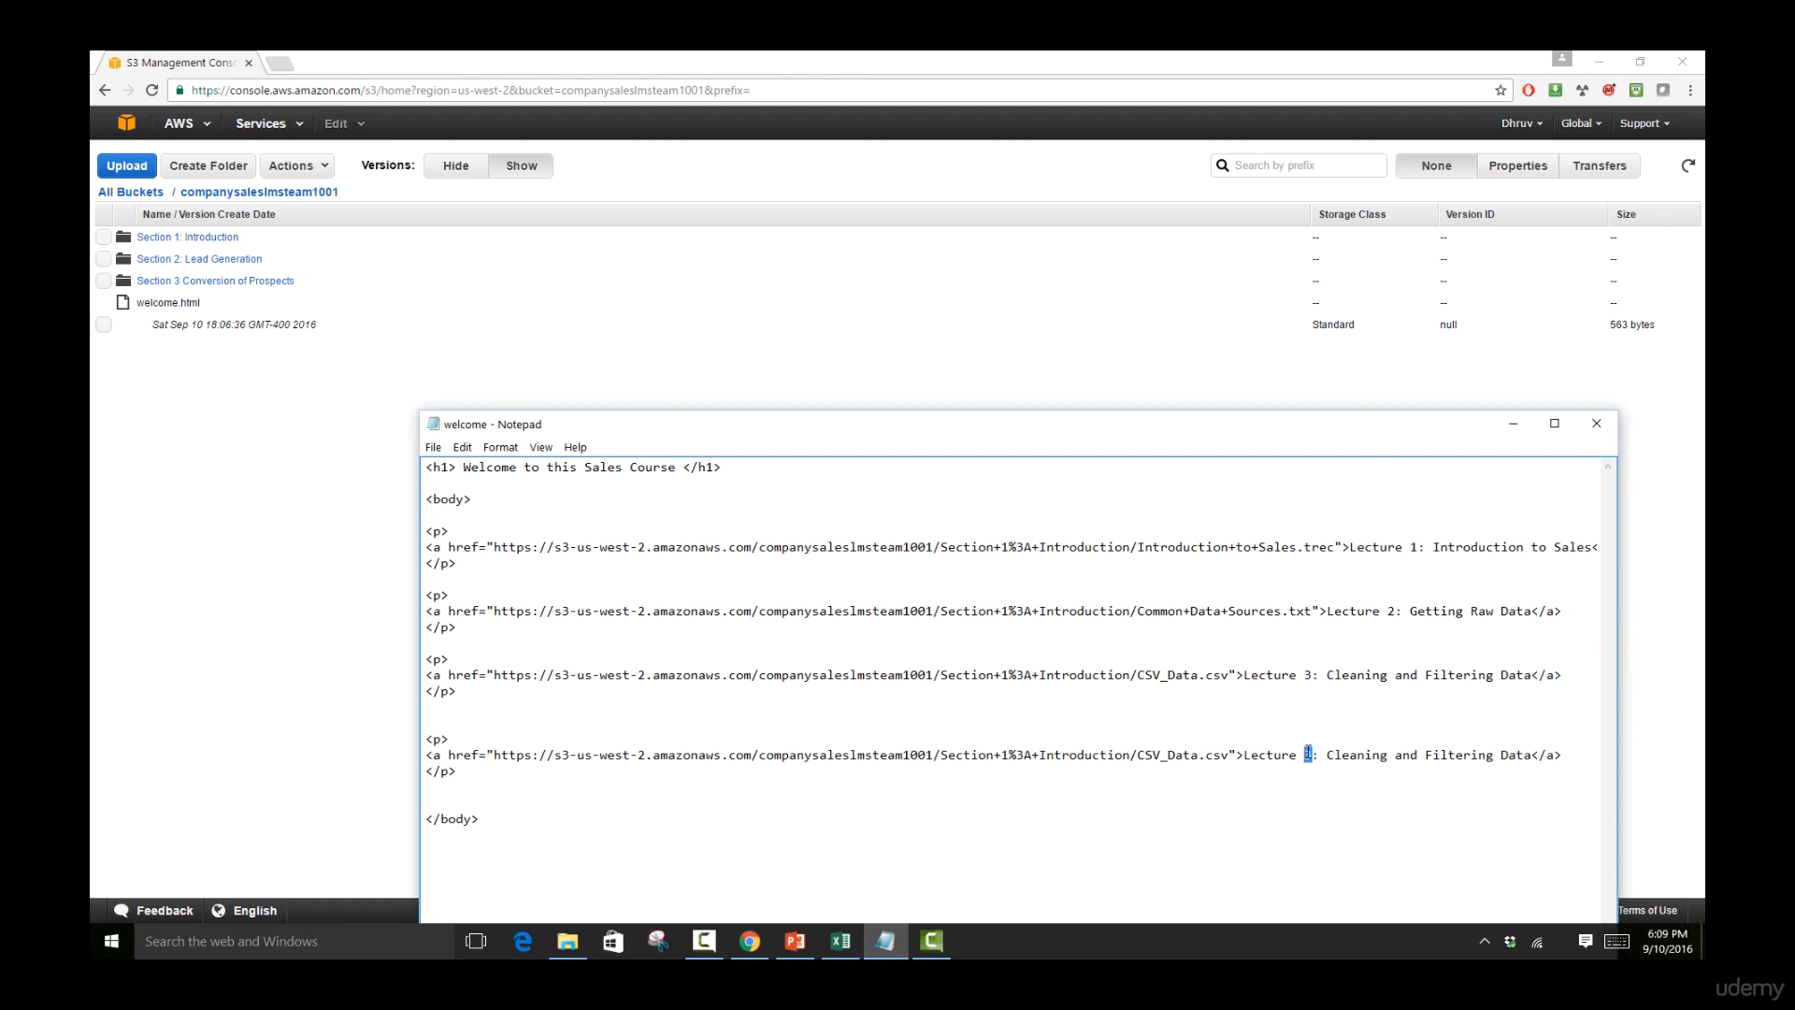
left_click_drag(1324, 754, 1447, 754)
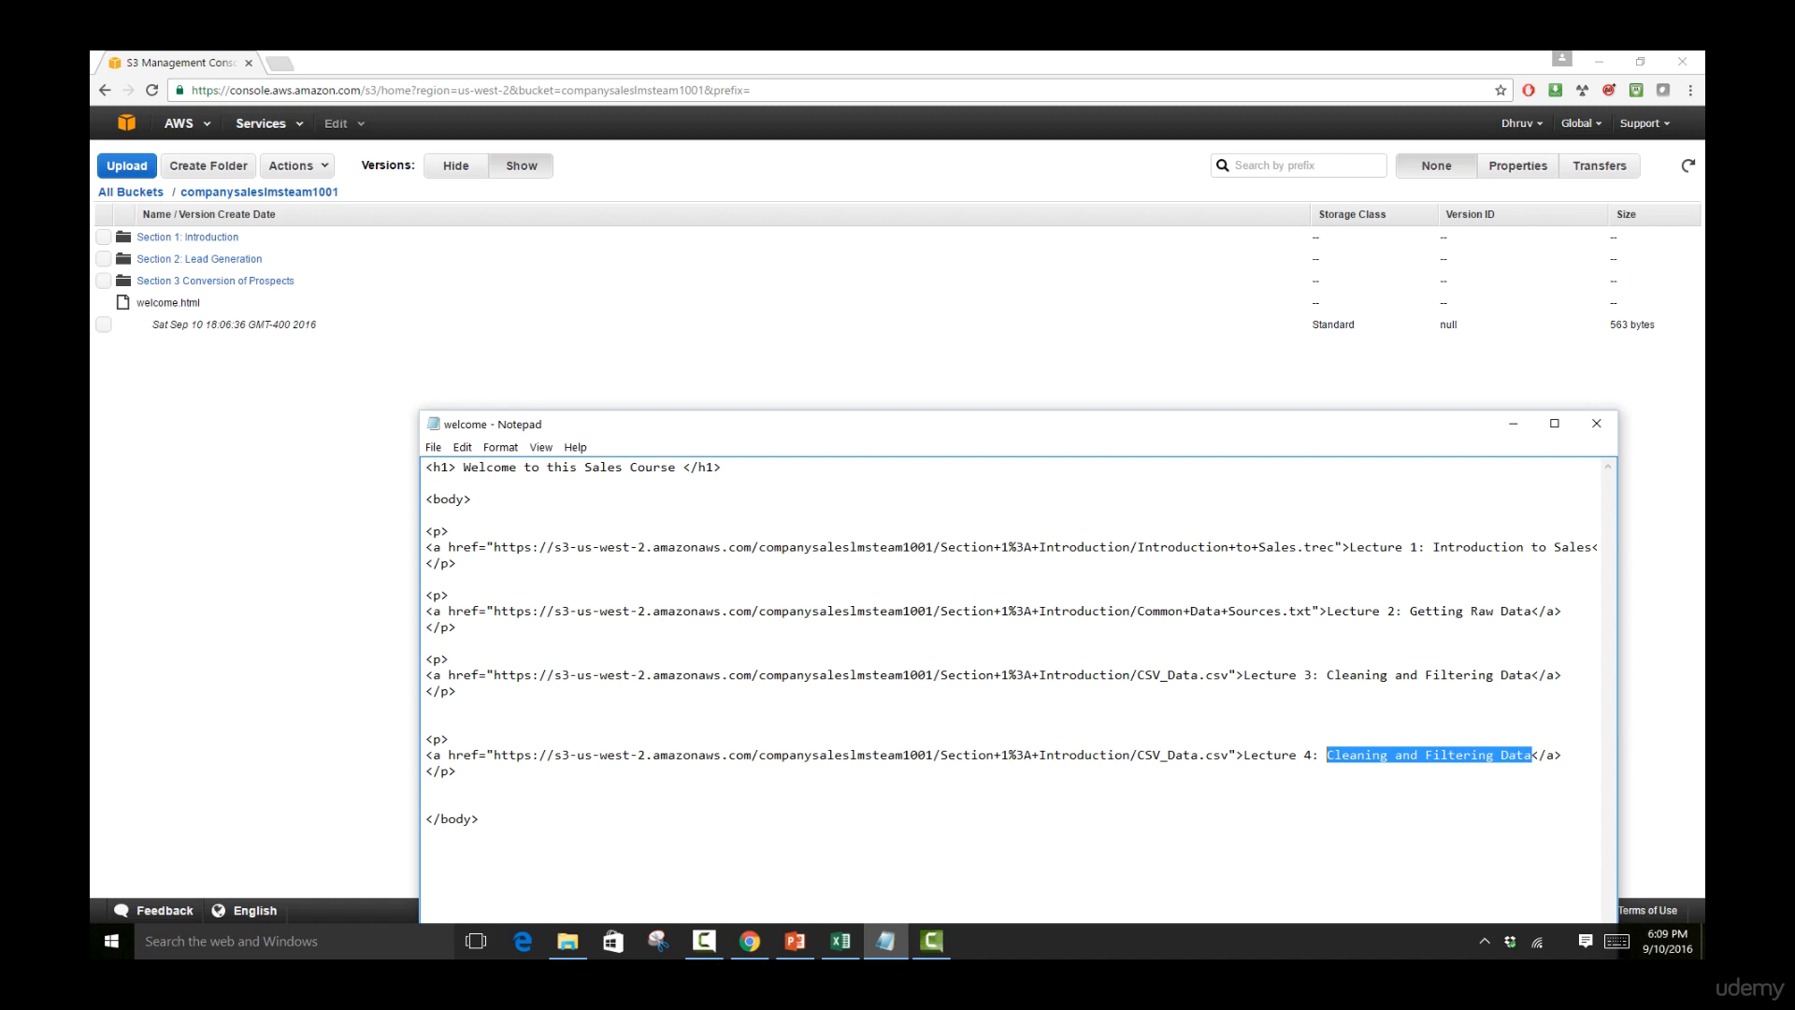
type("Results of Data")
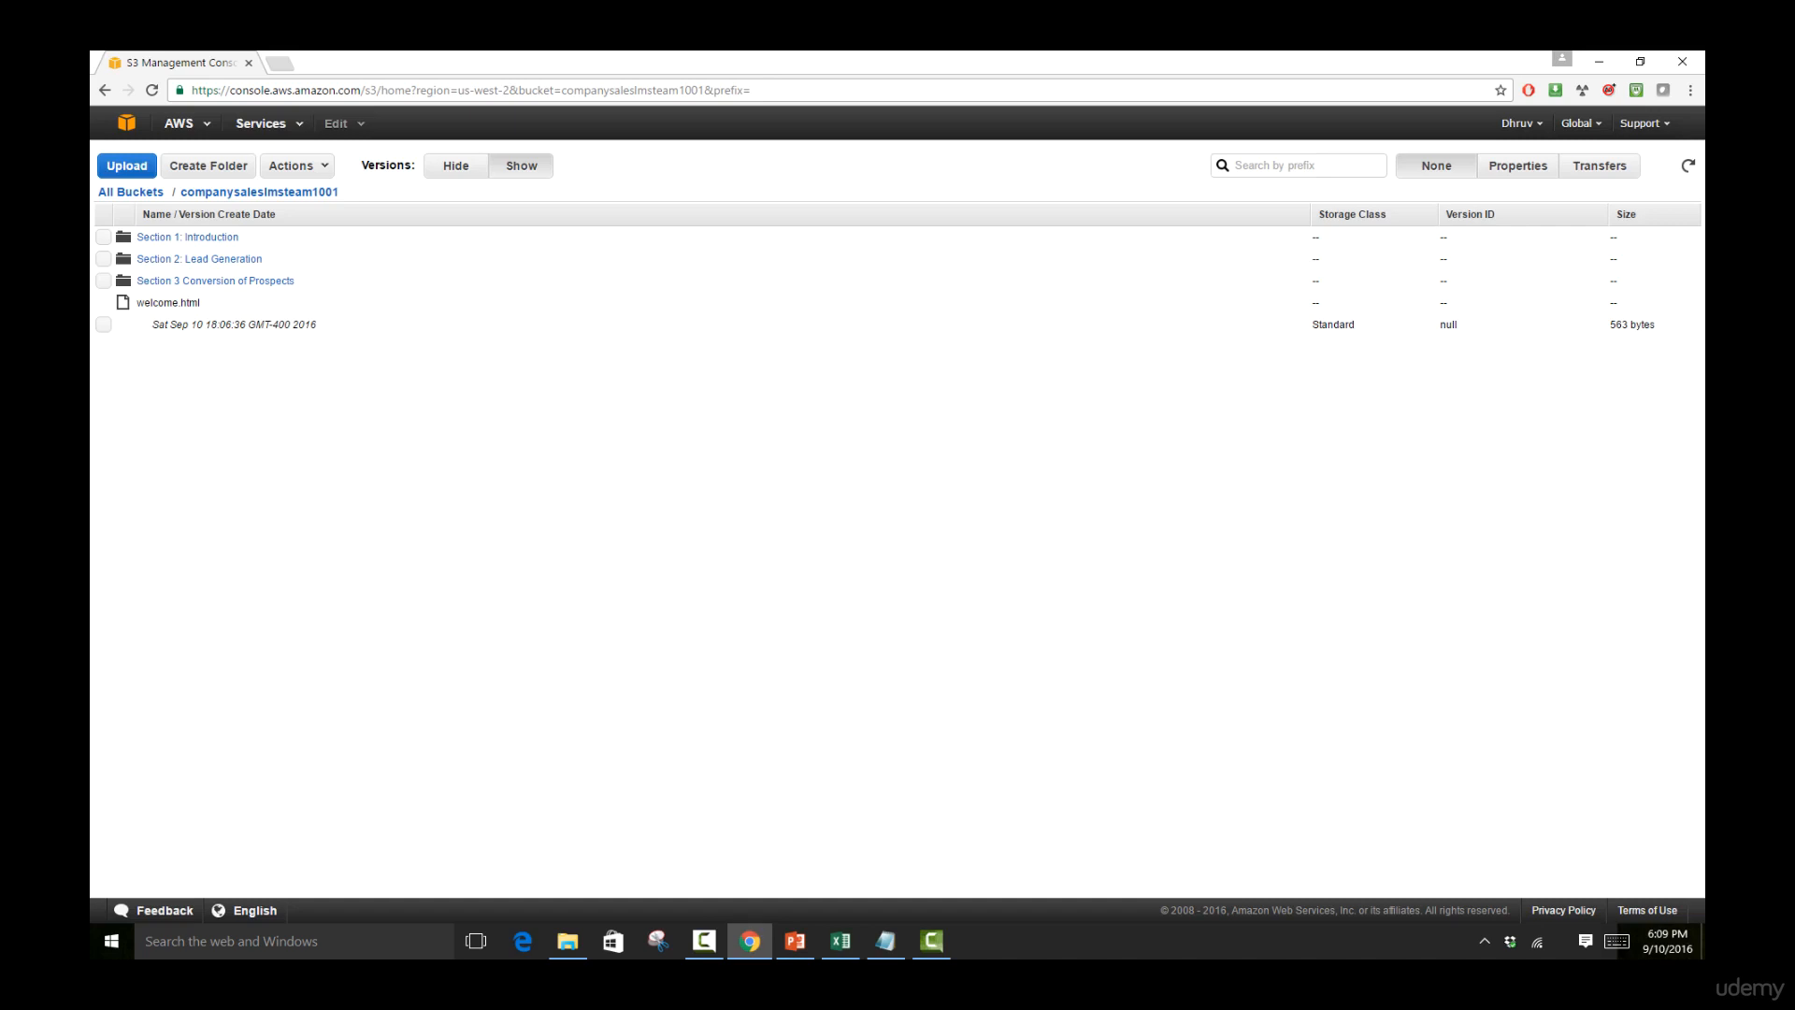
- Upload the edited welcome.html, giving it a 720-byte version beside the 563-byte original
left_click(125, 165)
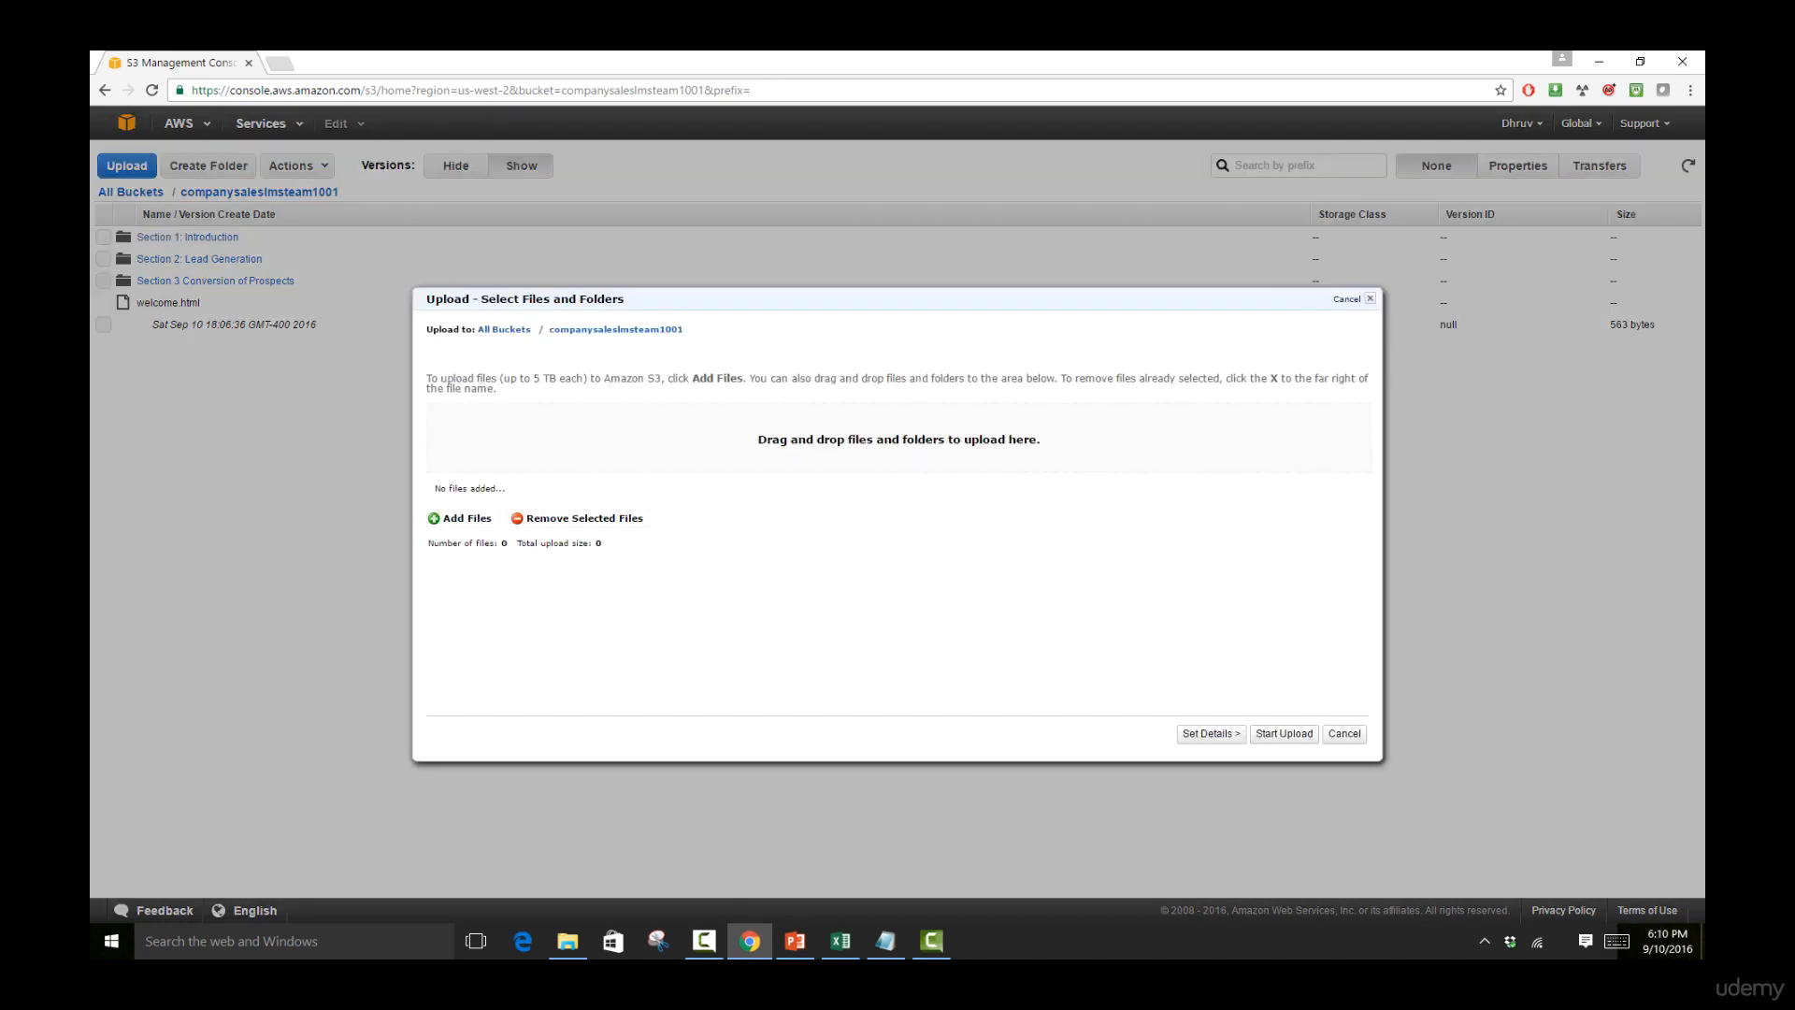
left_click(460, 518)
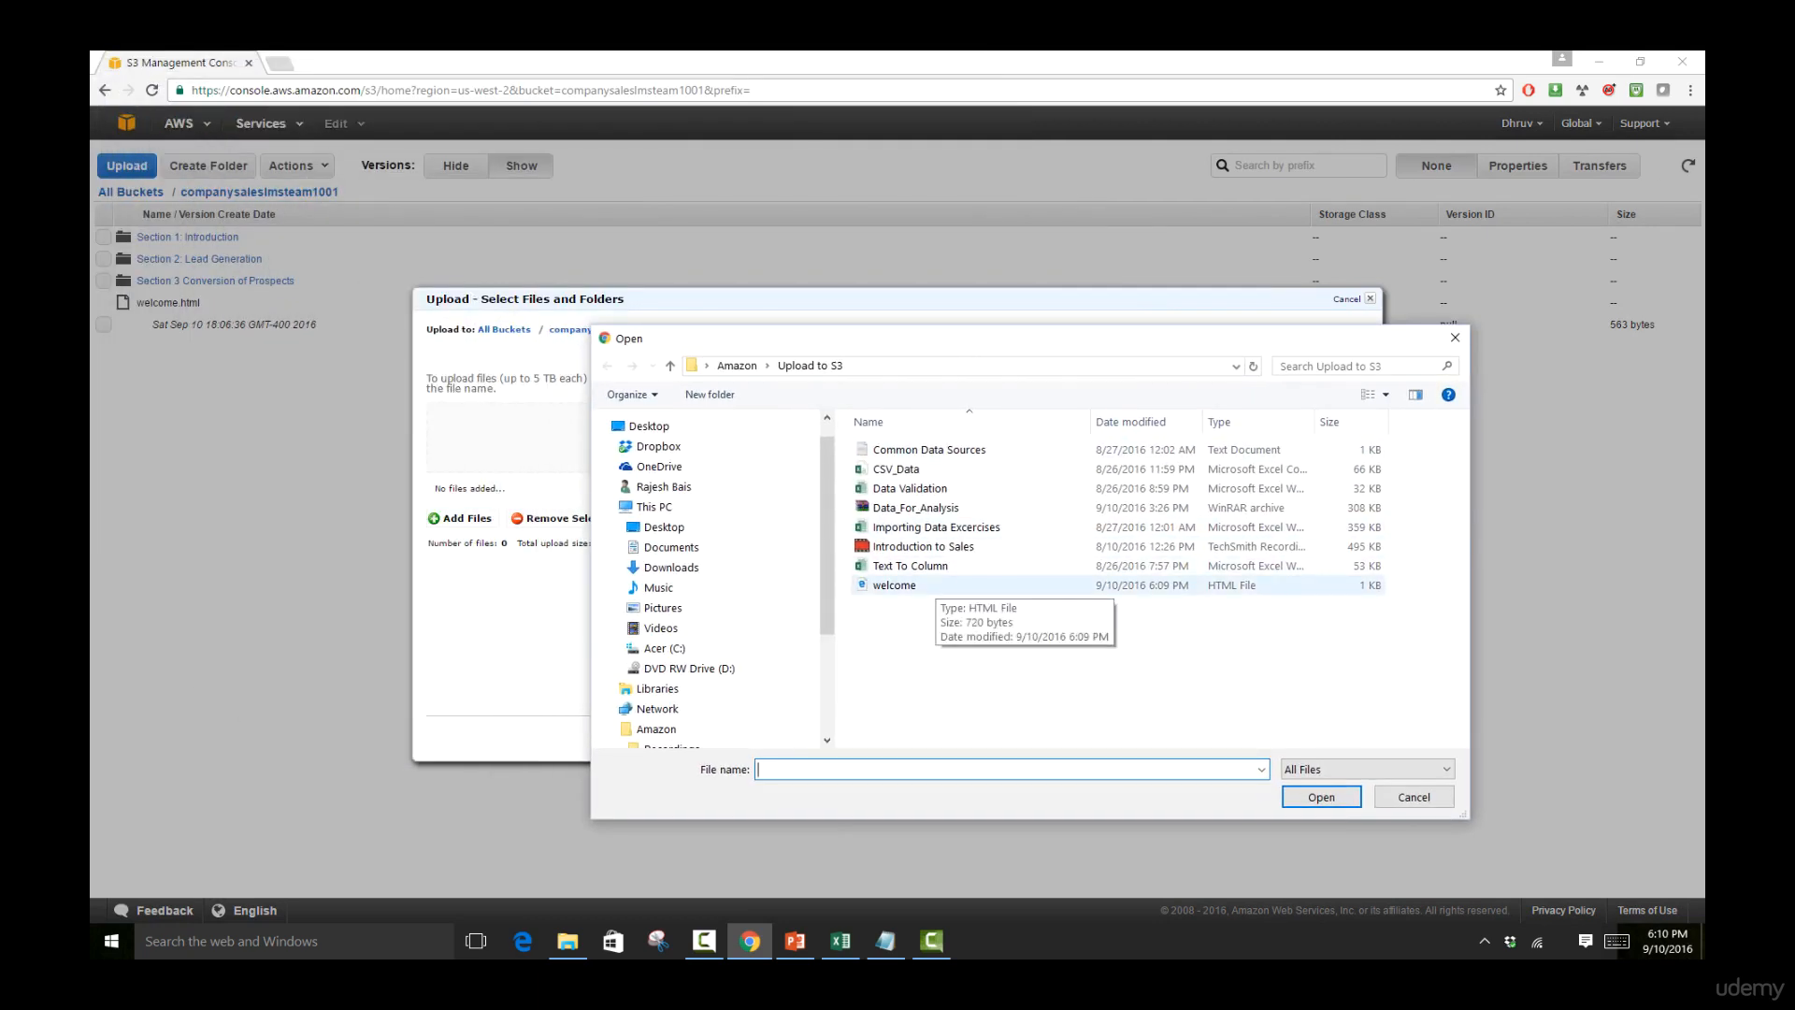
left_click(1320, 796)
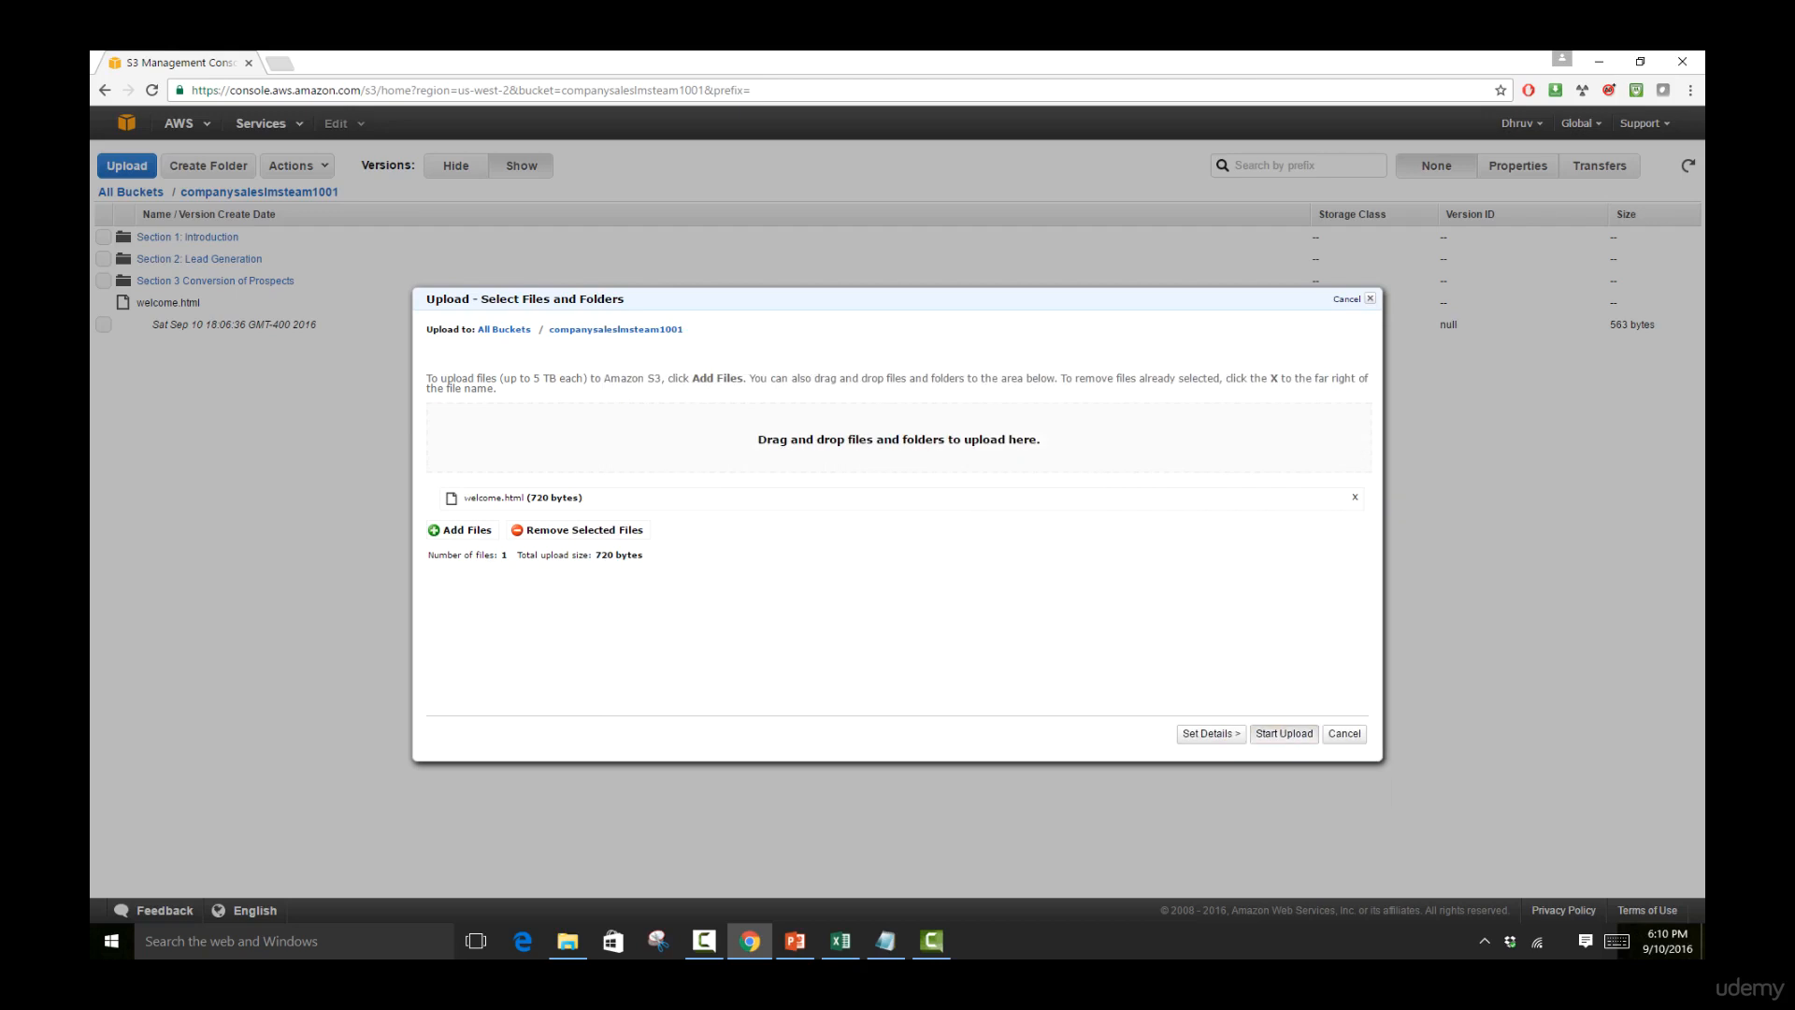
left_click(1282, 733)
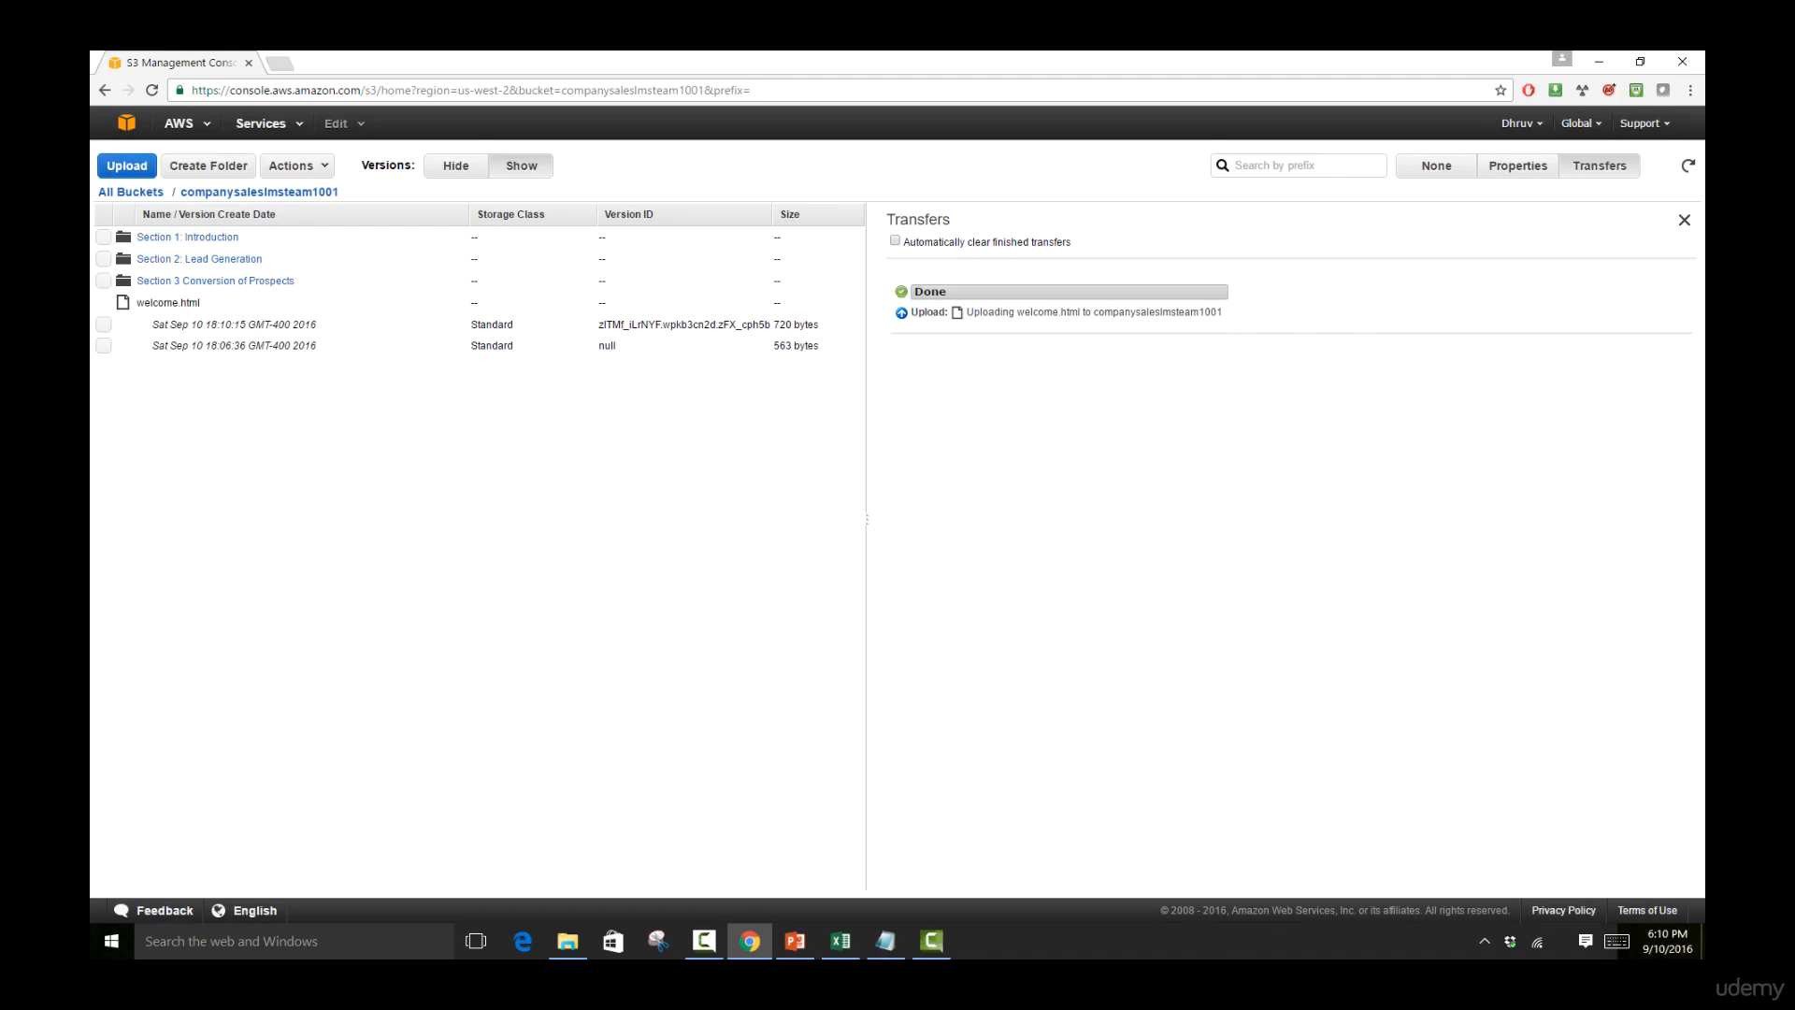
left_click(344, 323)
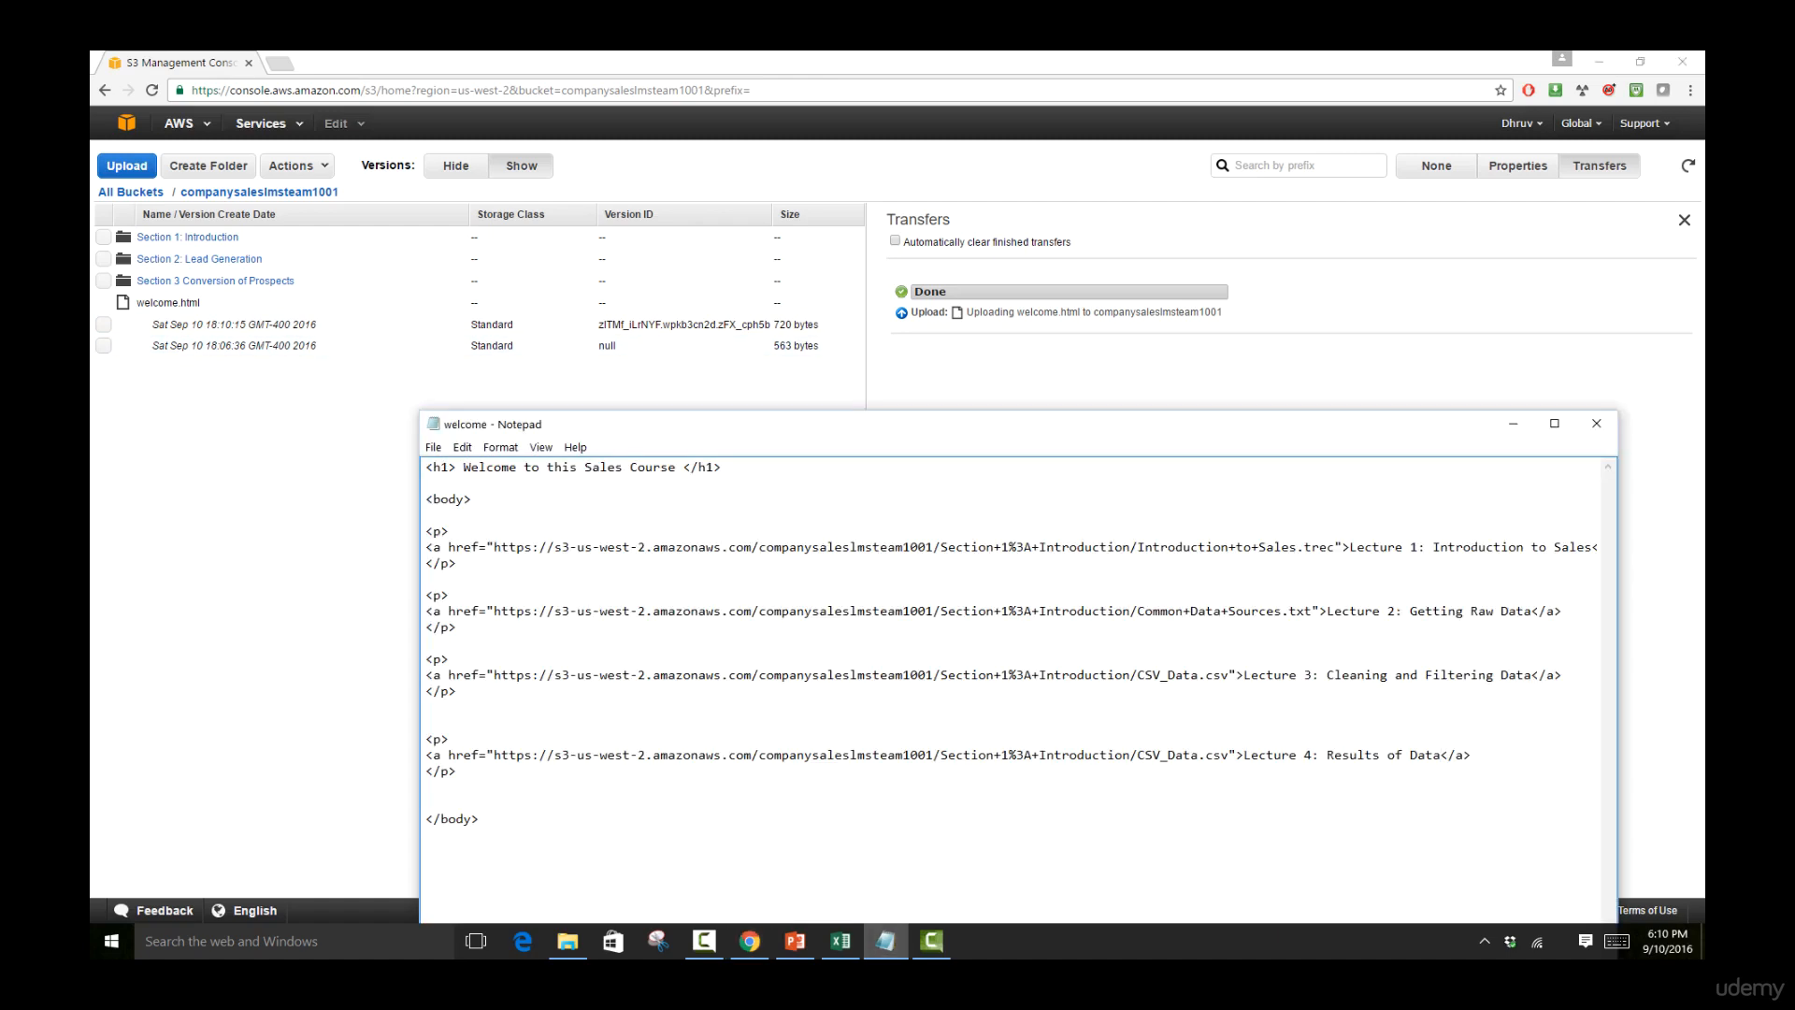
- Finish the Lecture 4 paragraph and upload welcome.html again as an 887-byte version
type("<p>")
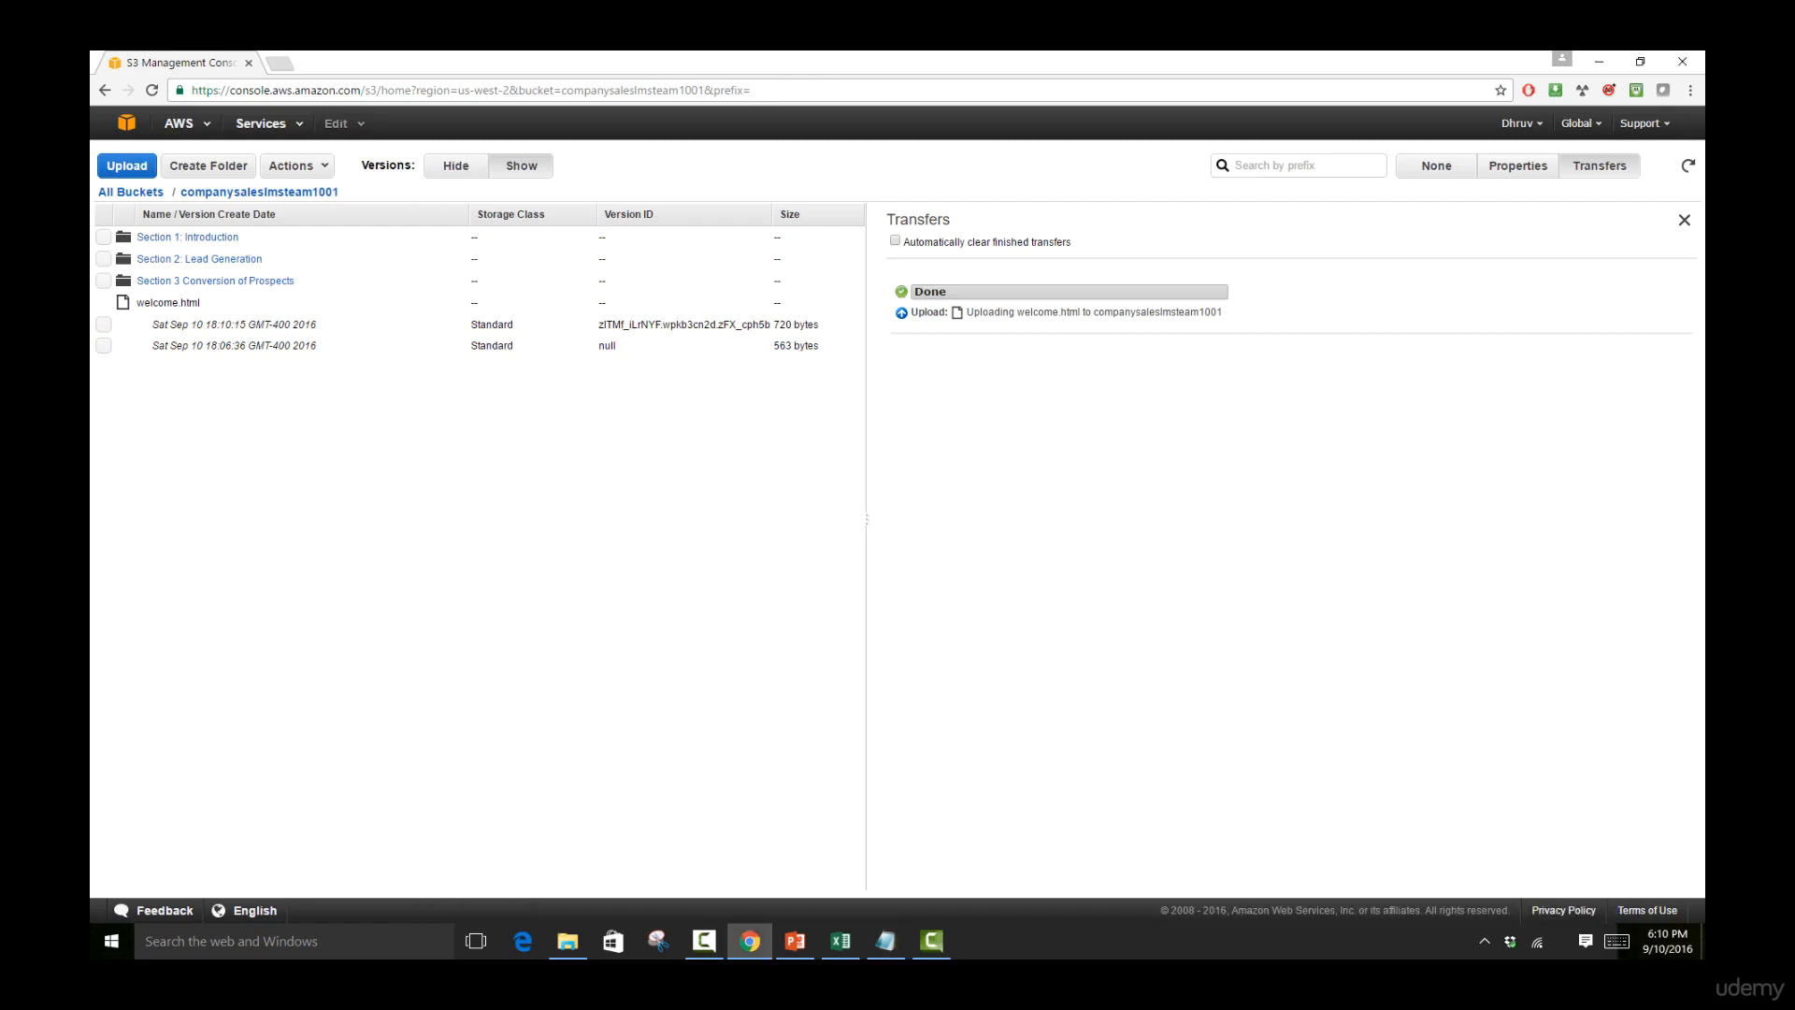
left_click(125, 164)
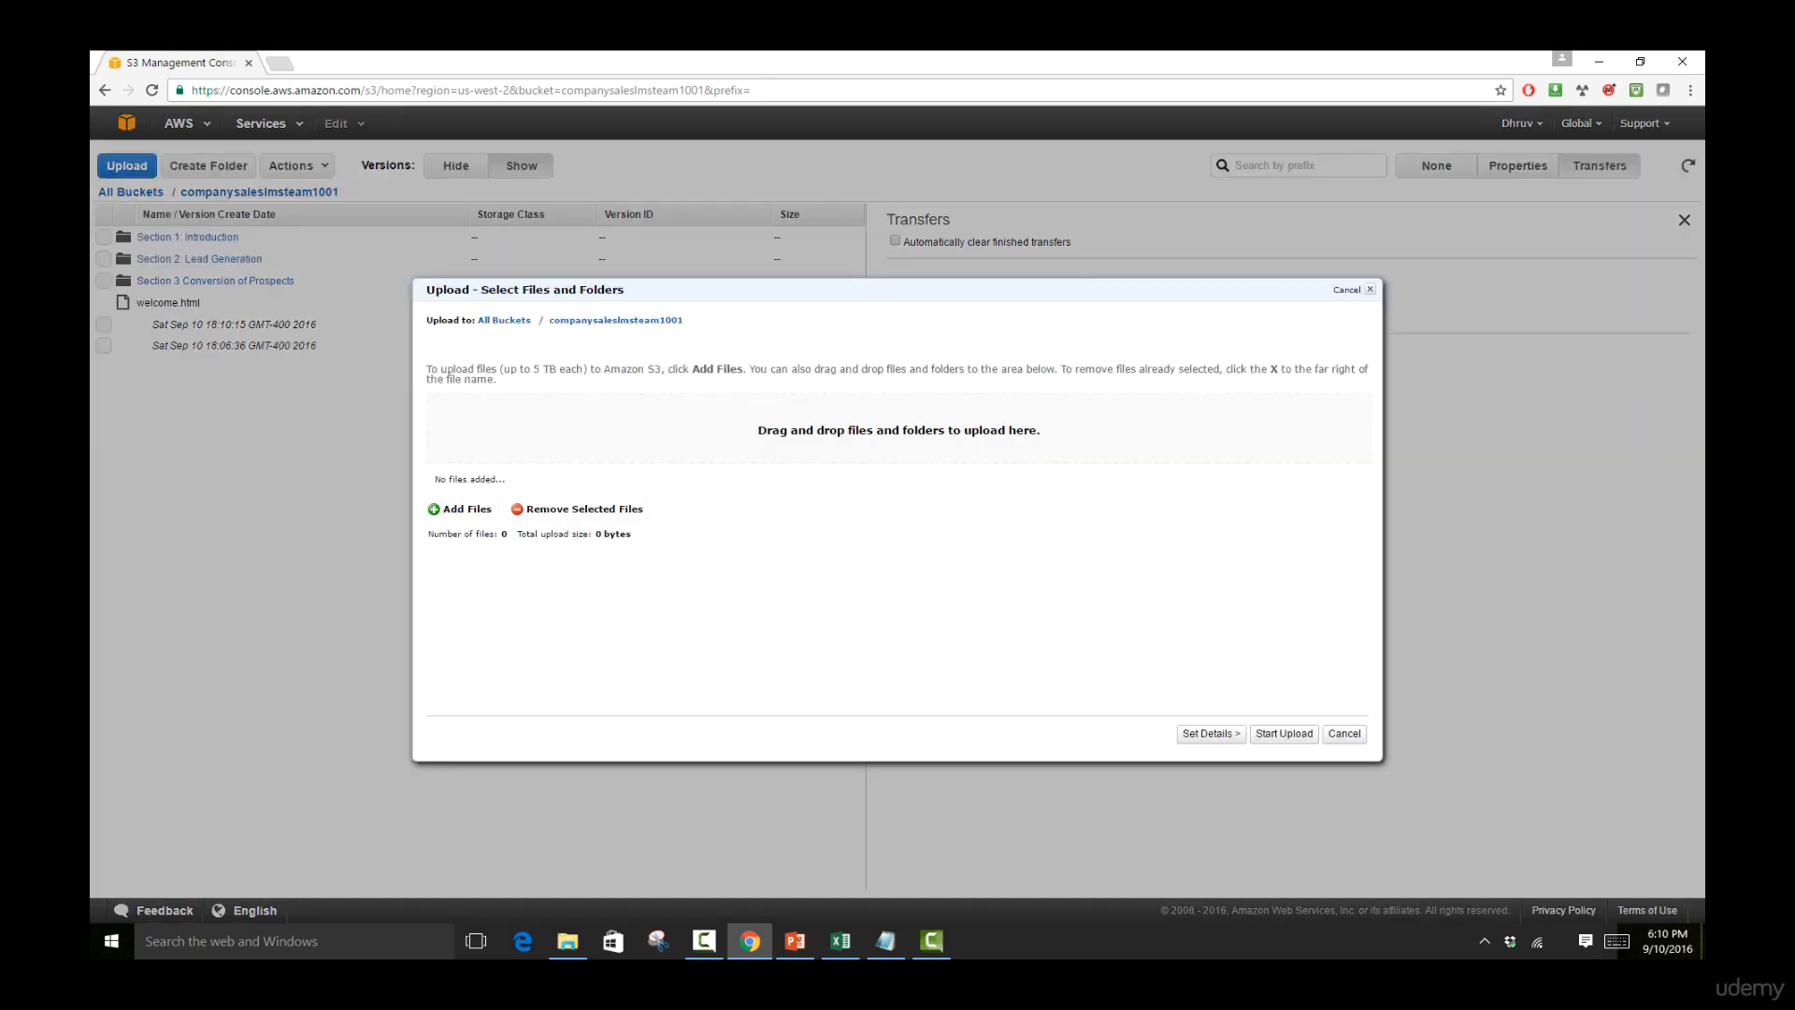
left_click(456, 509)
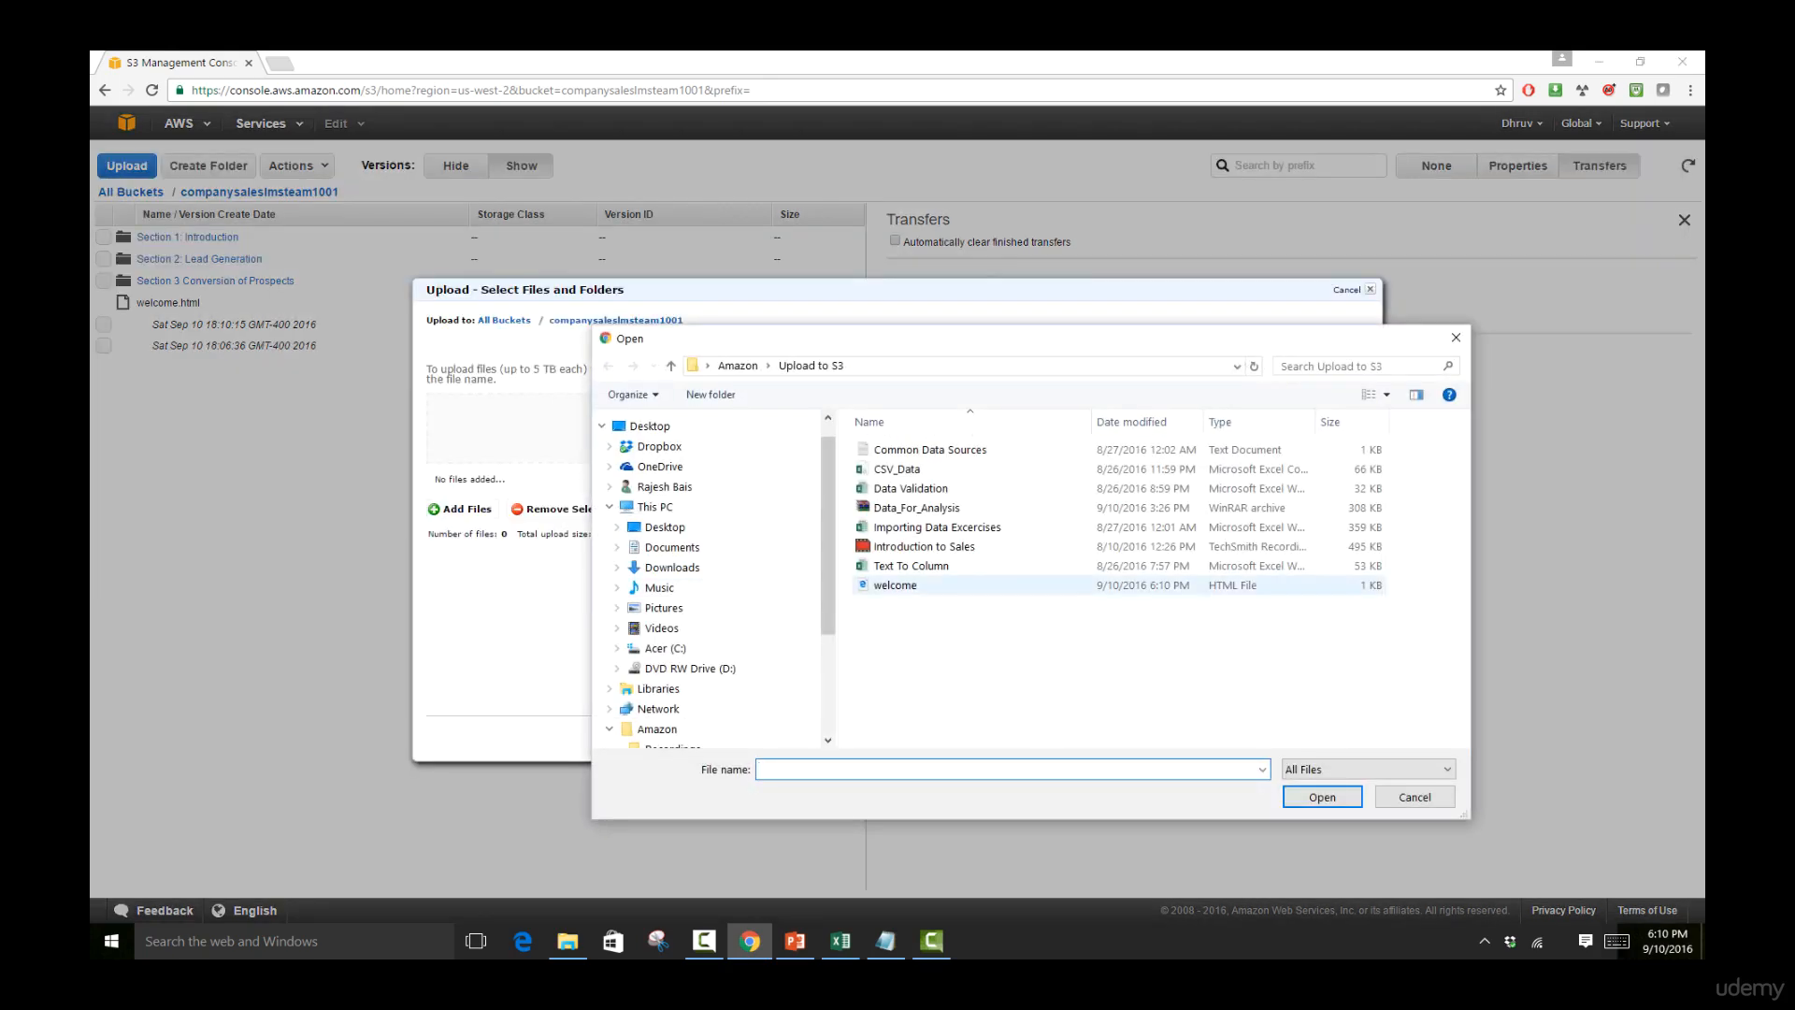
left_click(1322, 797)
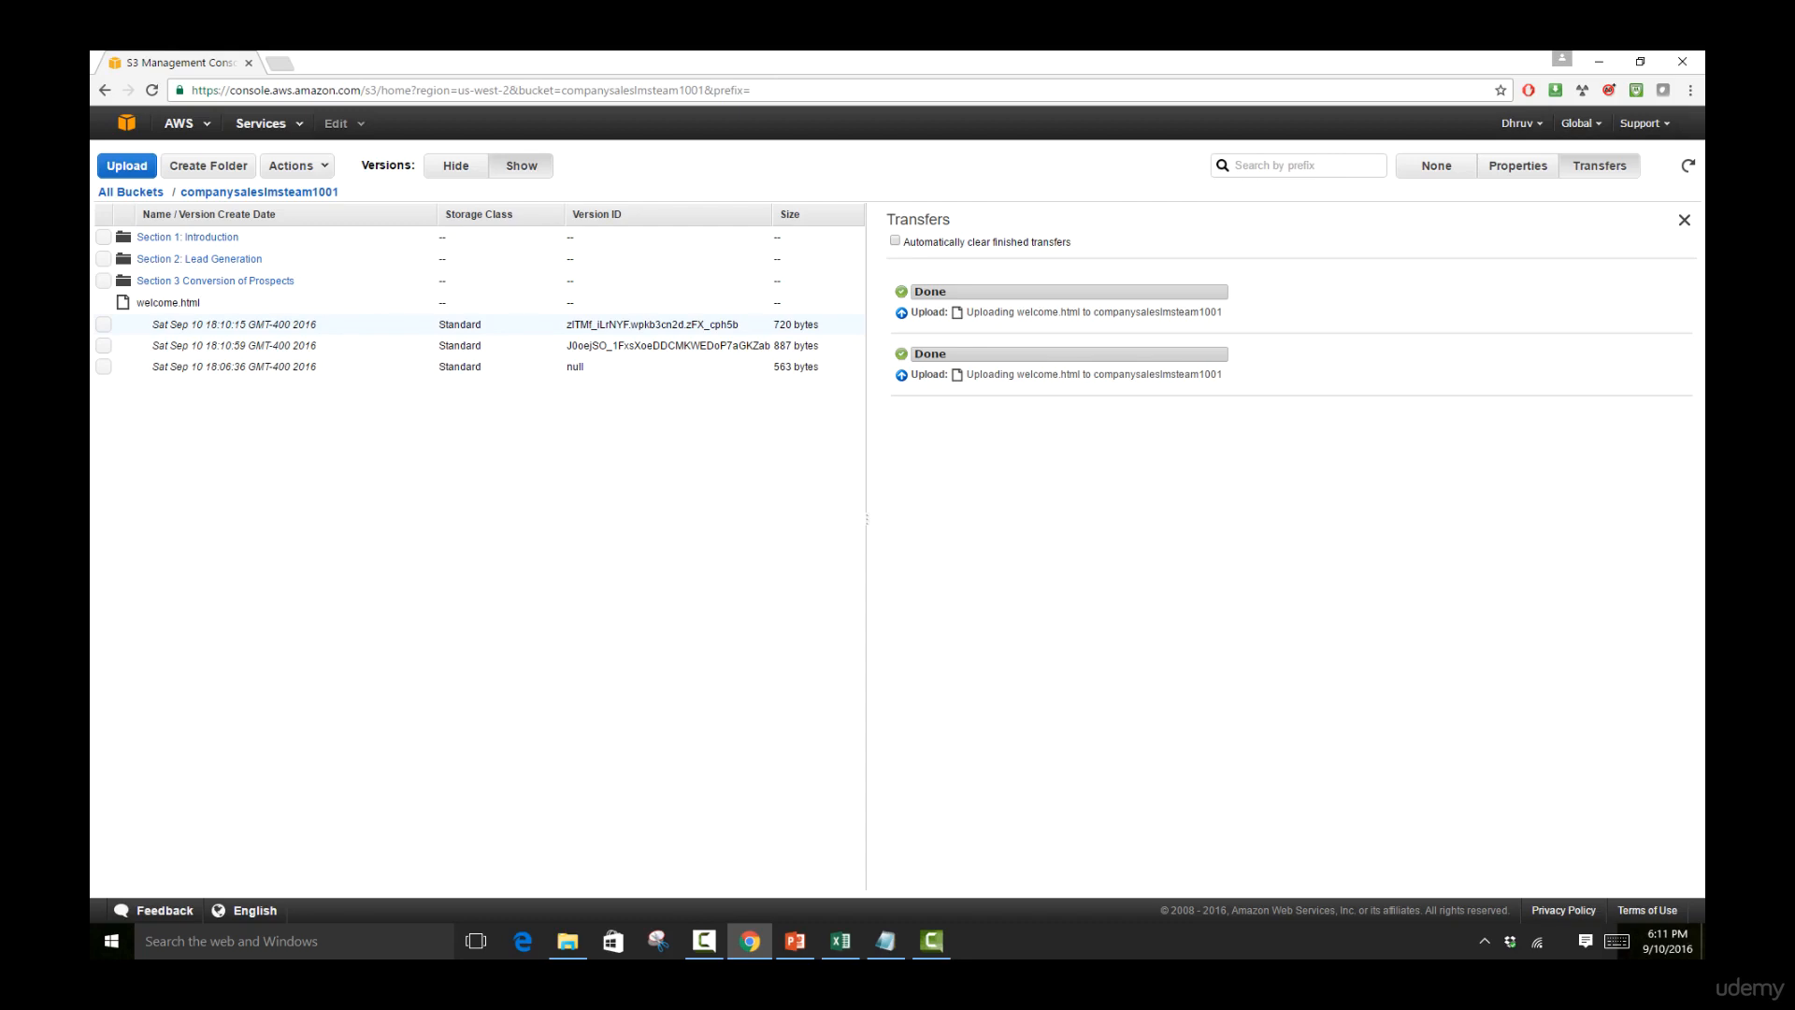
- Select the 720-byte (18:10:15) version and permanently delete it via Actions > Delete
left_click(103, 326)
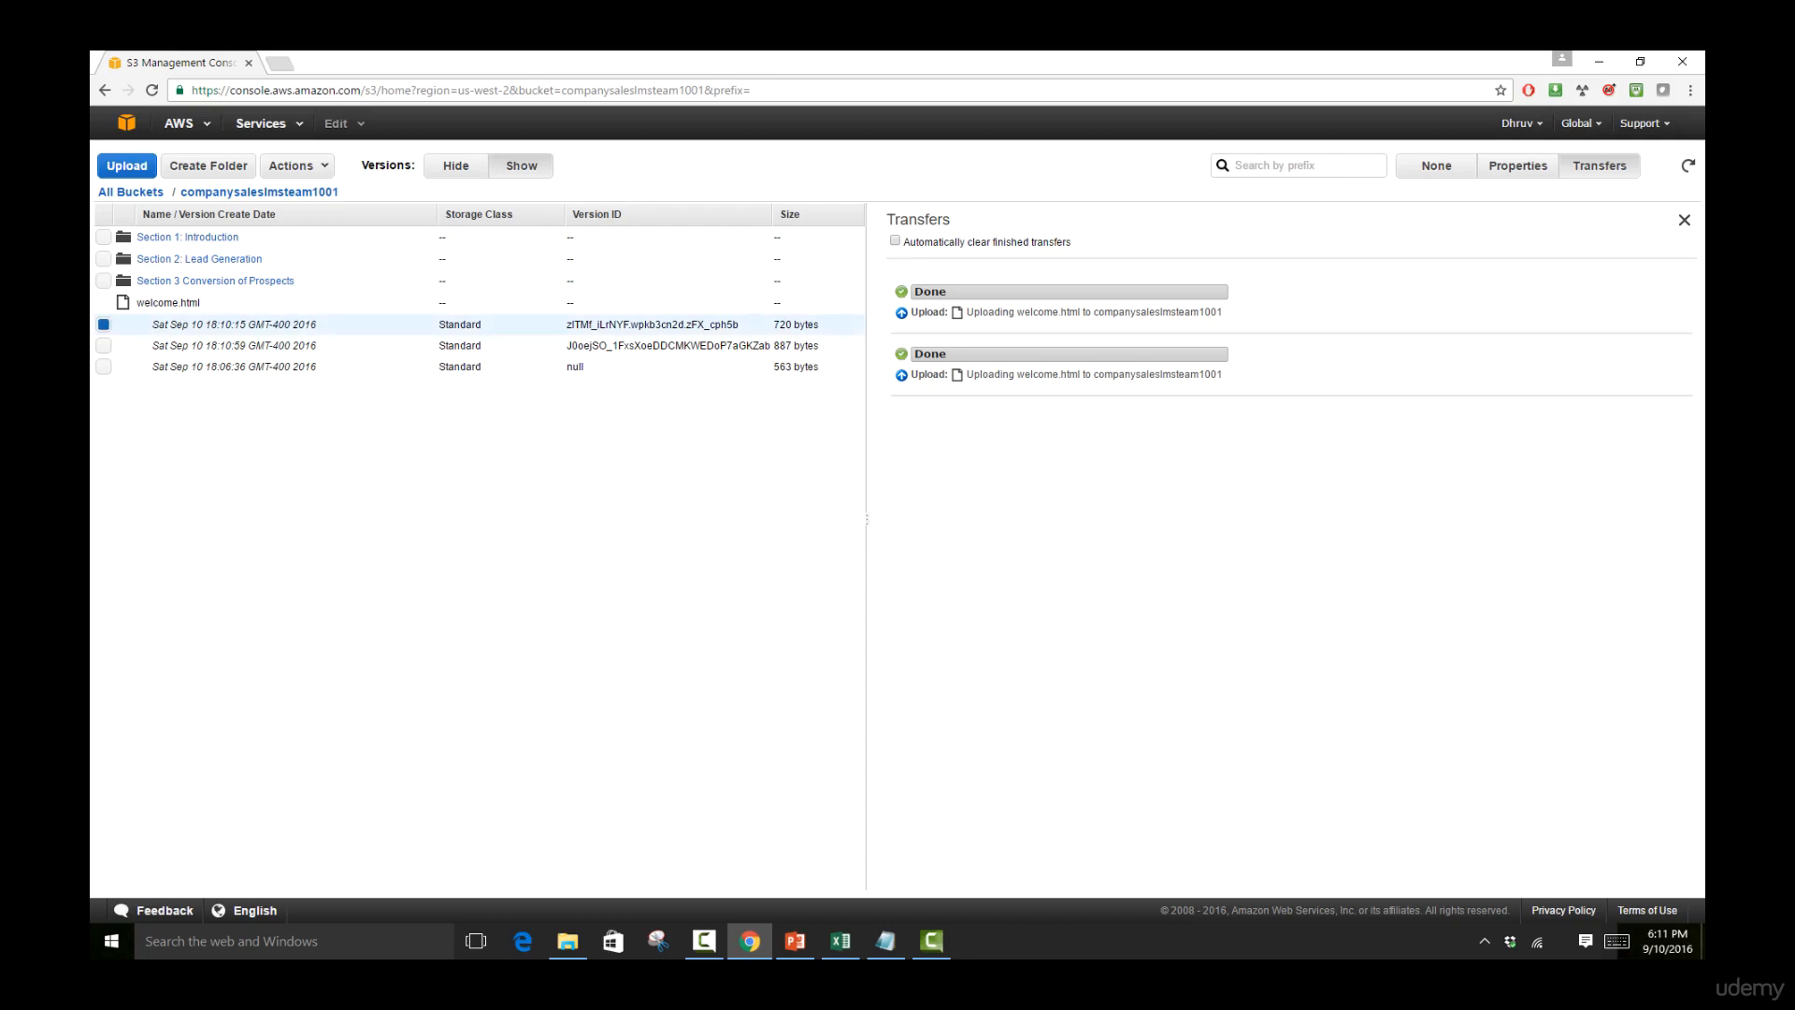
left_click(296, 165)
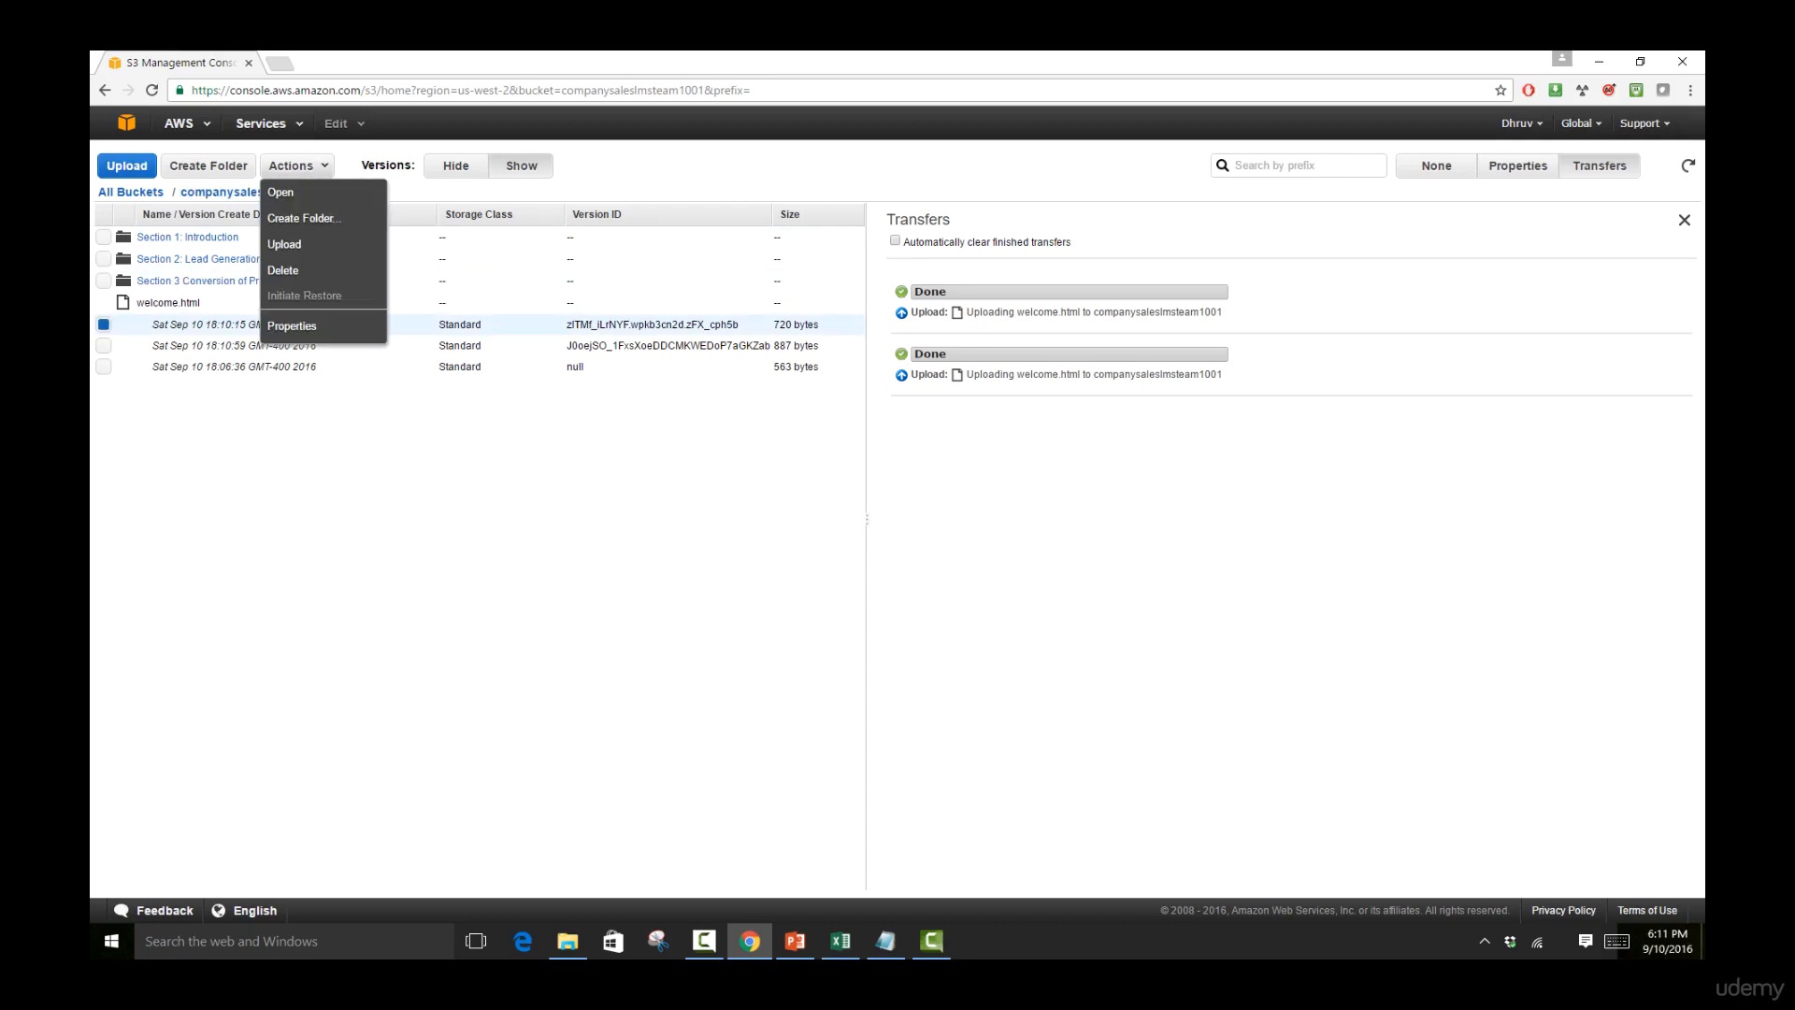
left_click(282, 269)
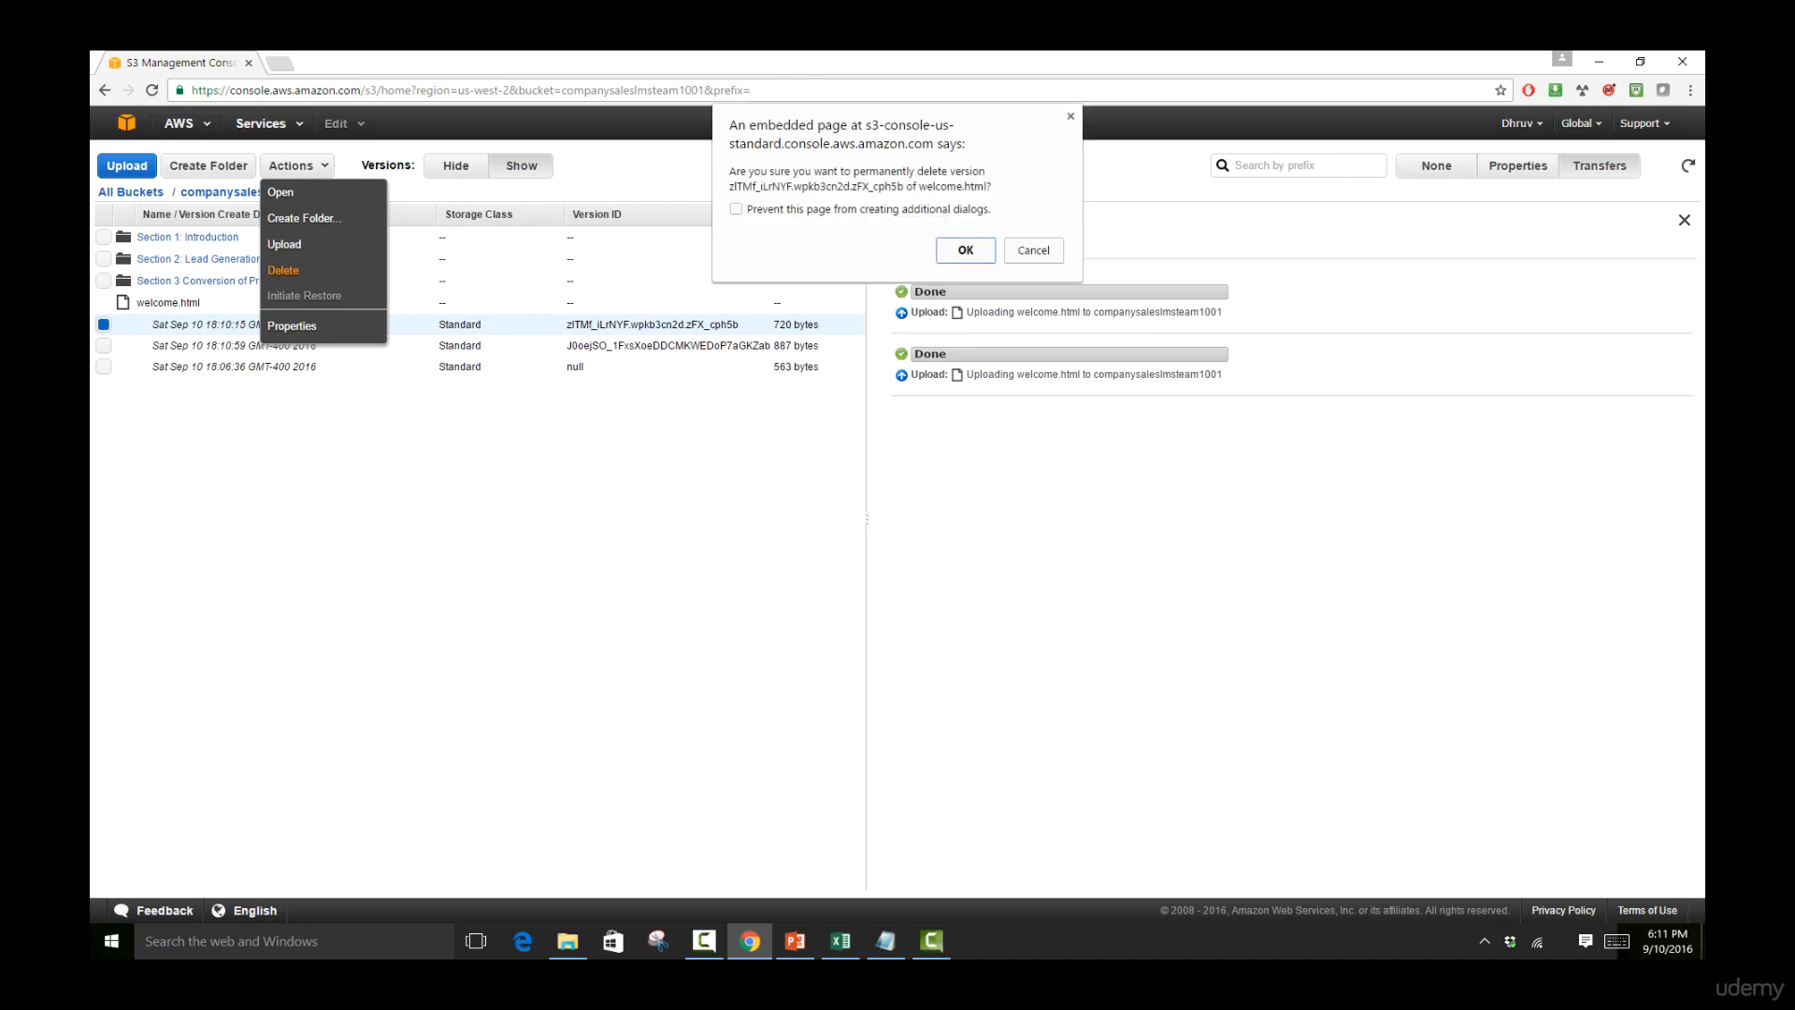
left_click(963, 249)
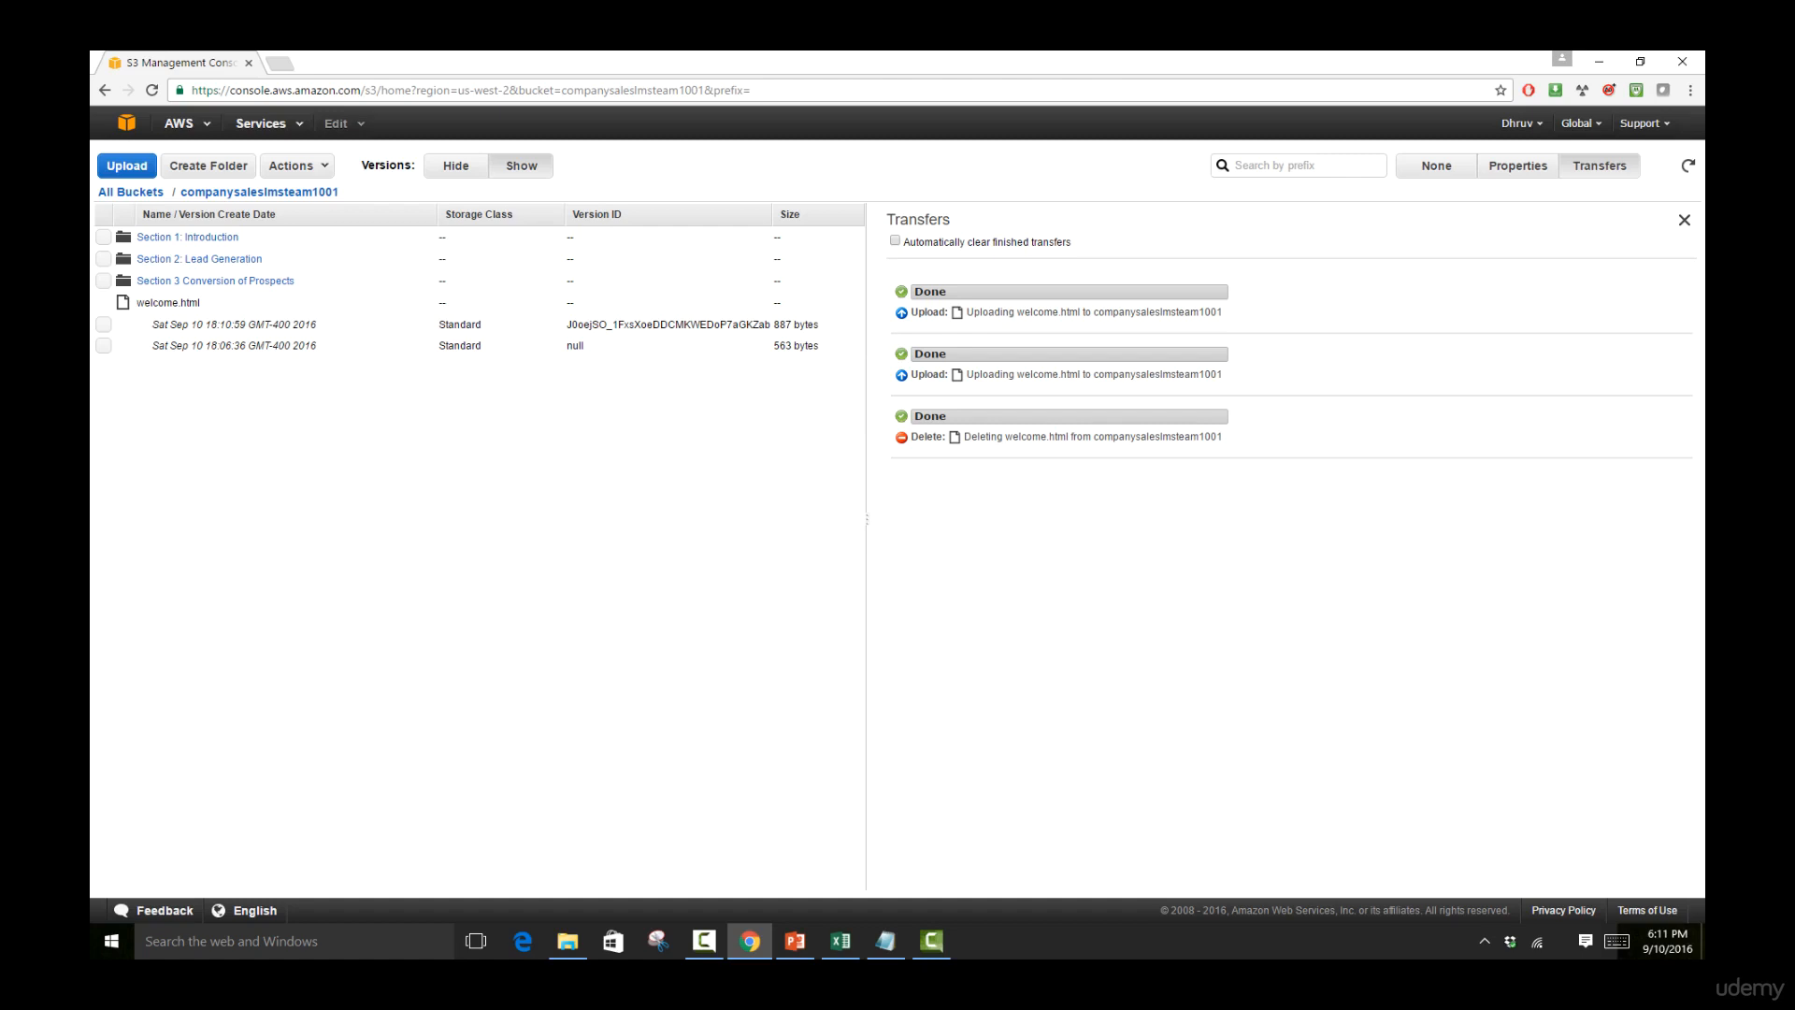
- With versions hidden, delete welcome.html itself, adding a delete marker above the 887 and 563-byte versions
left_click(454, 164)
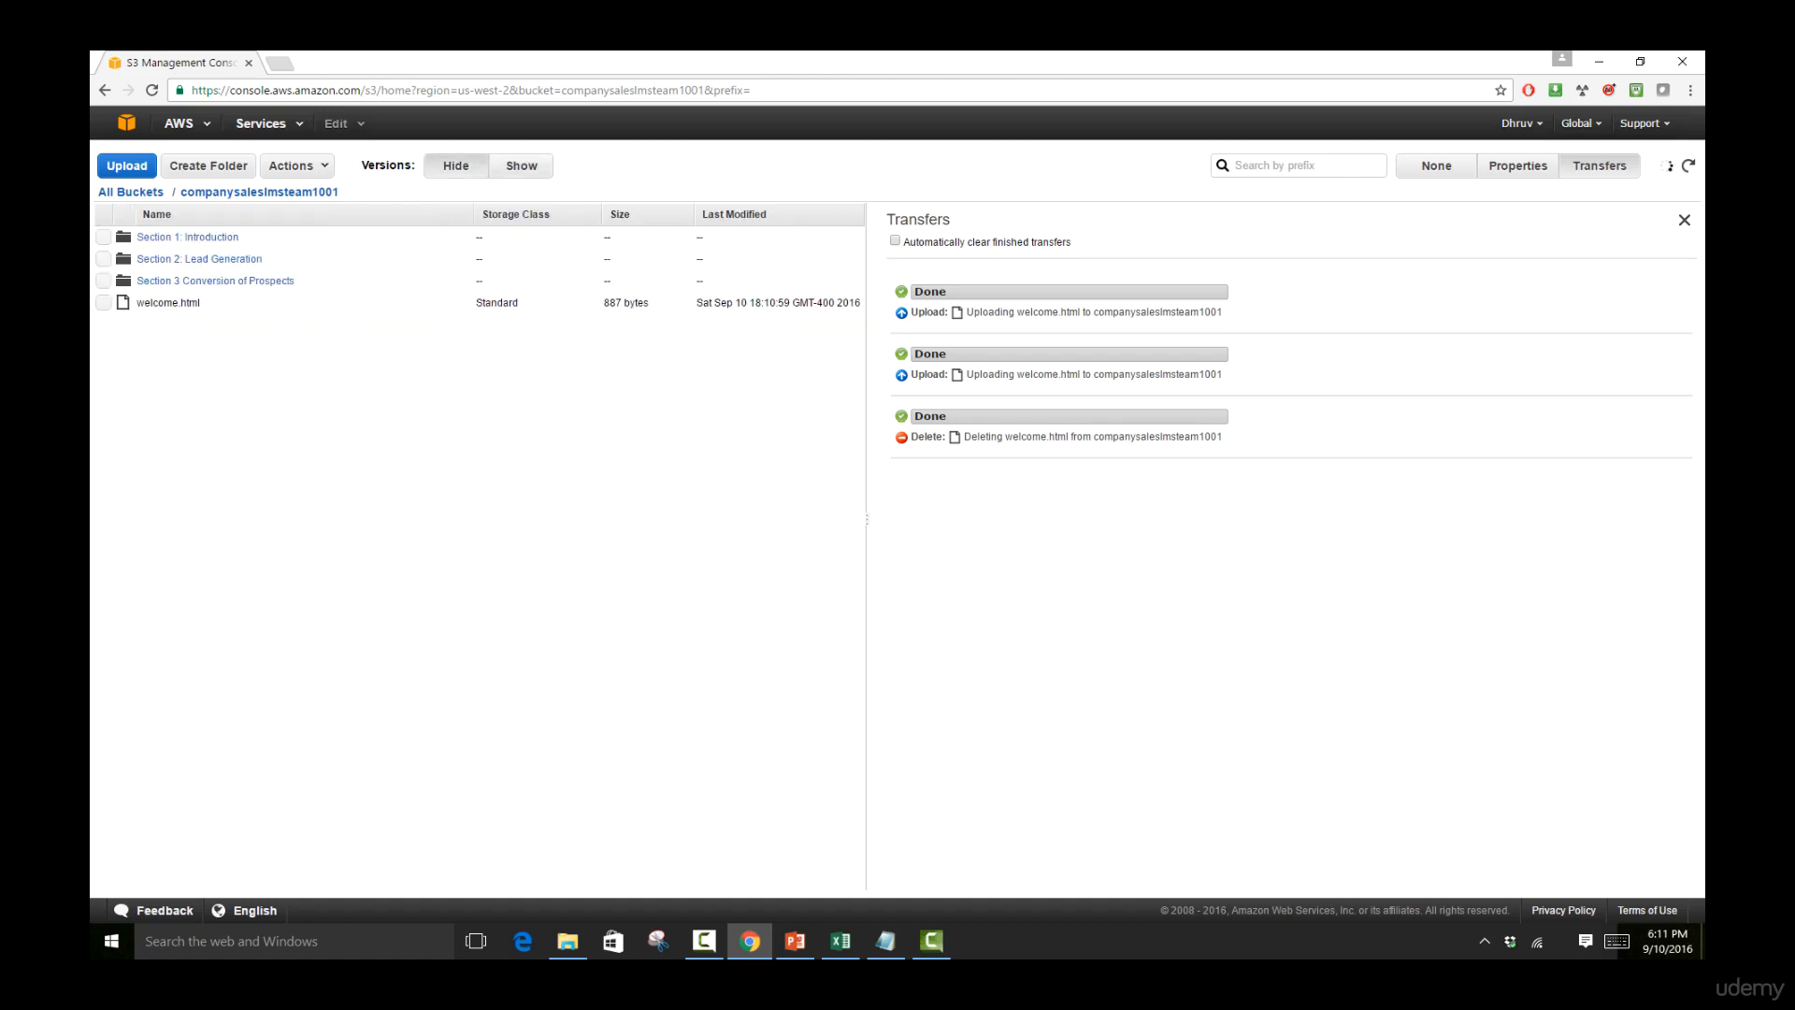
left_click(166, 303)
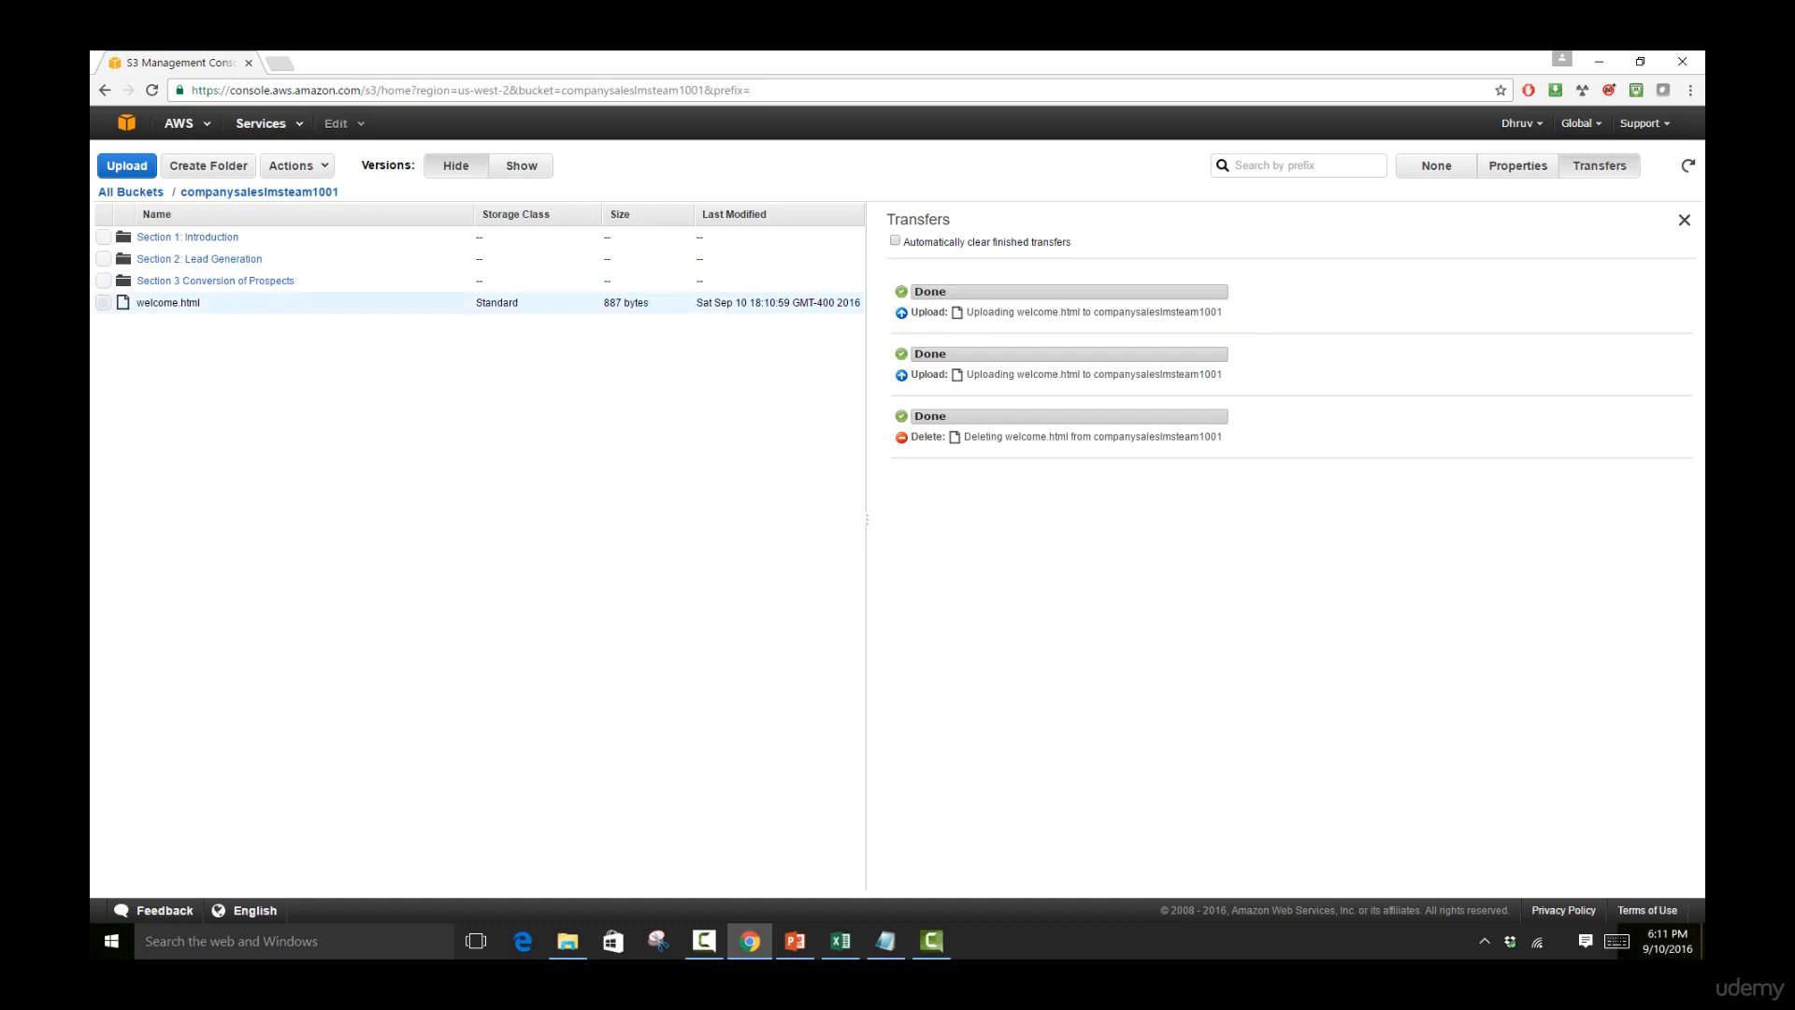
right_click(168, 303)
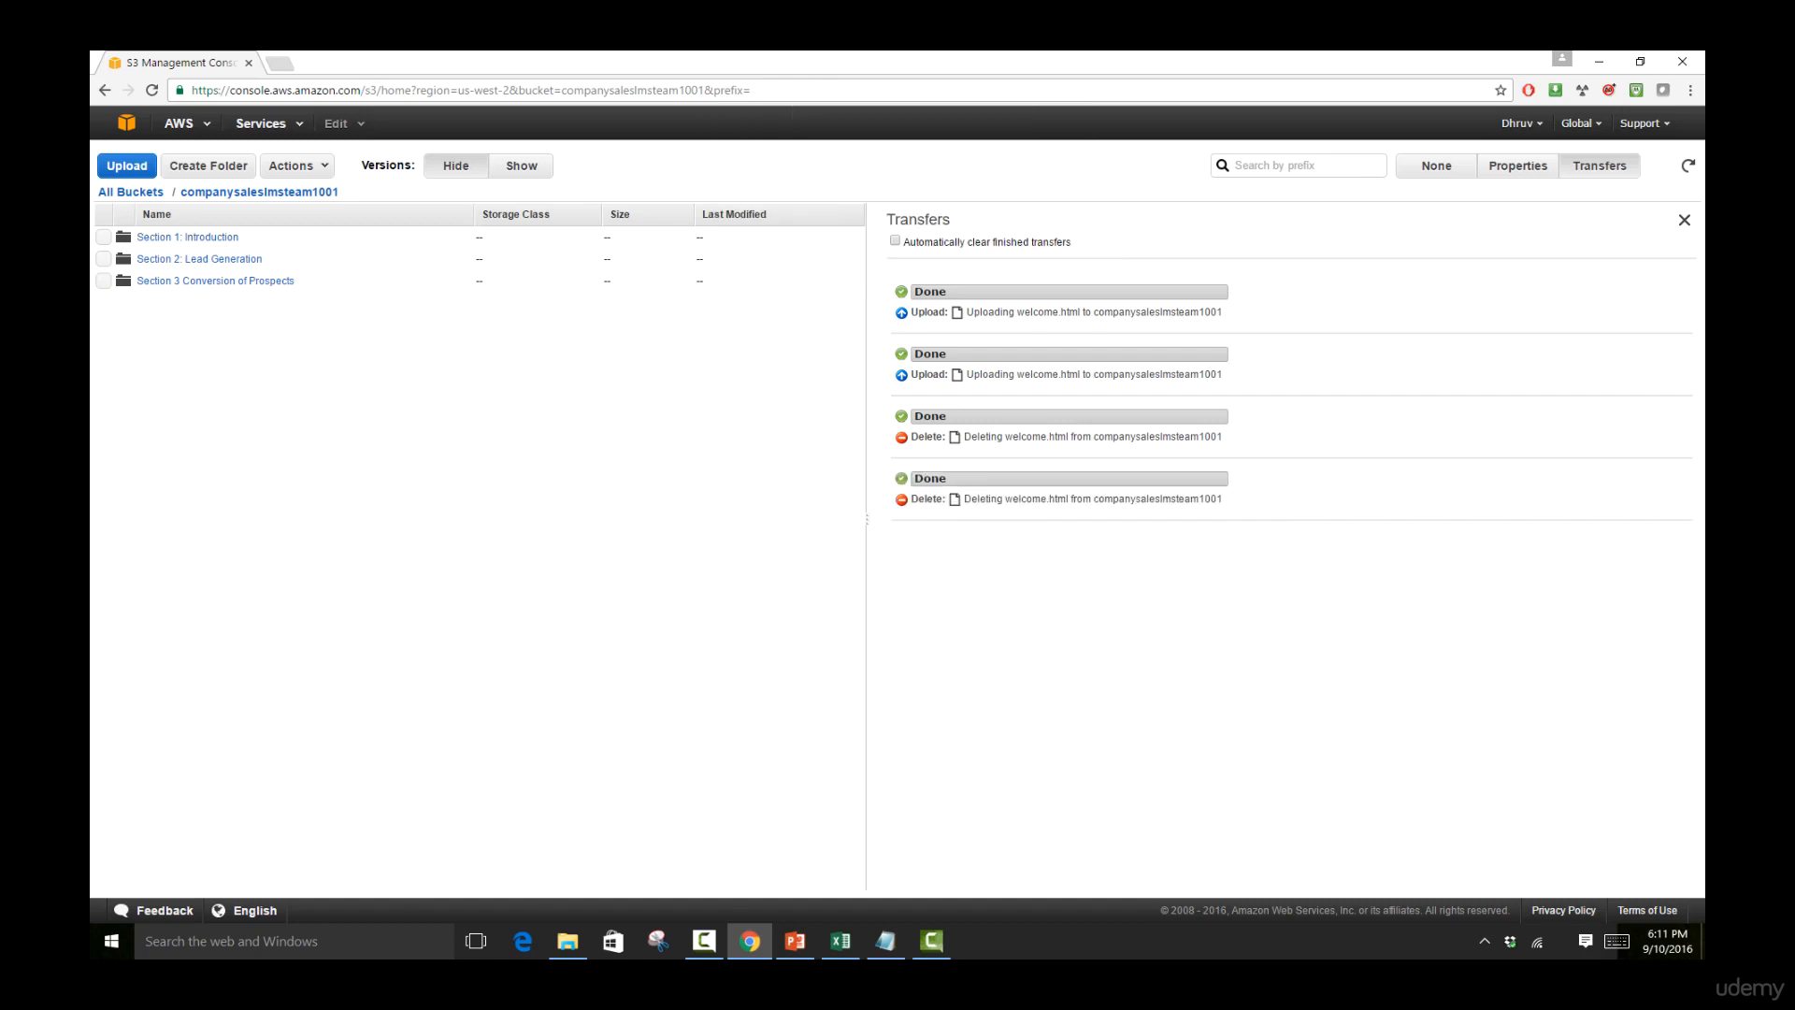
left_click(519, 164)
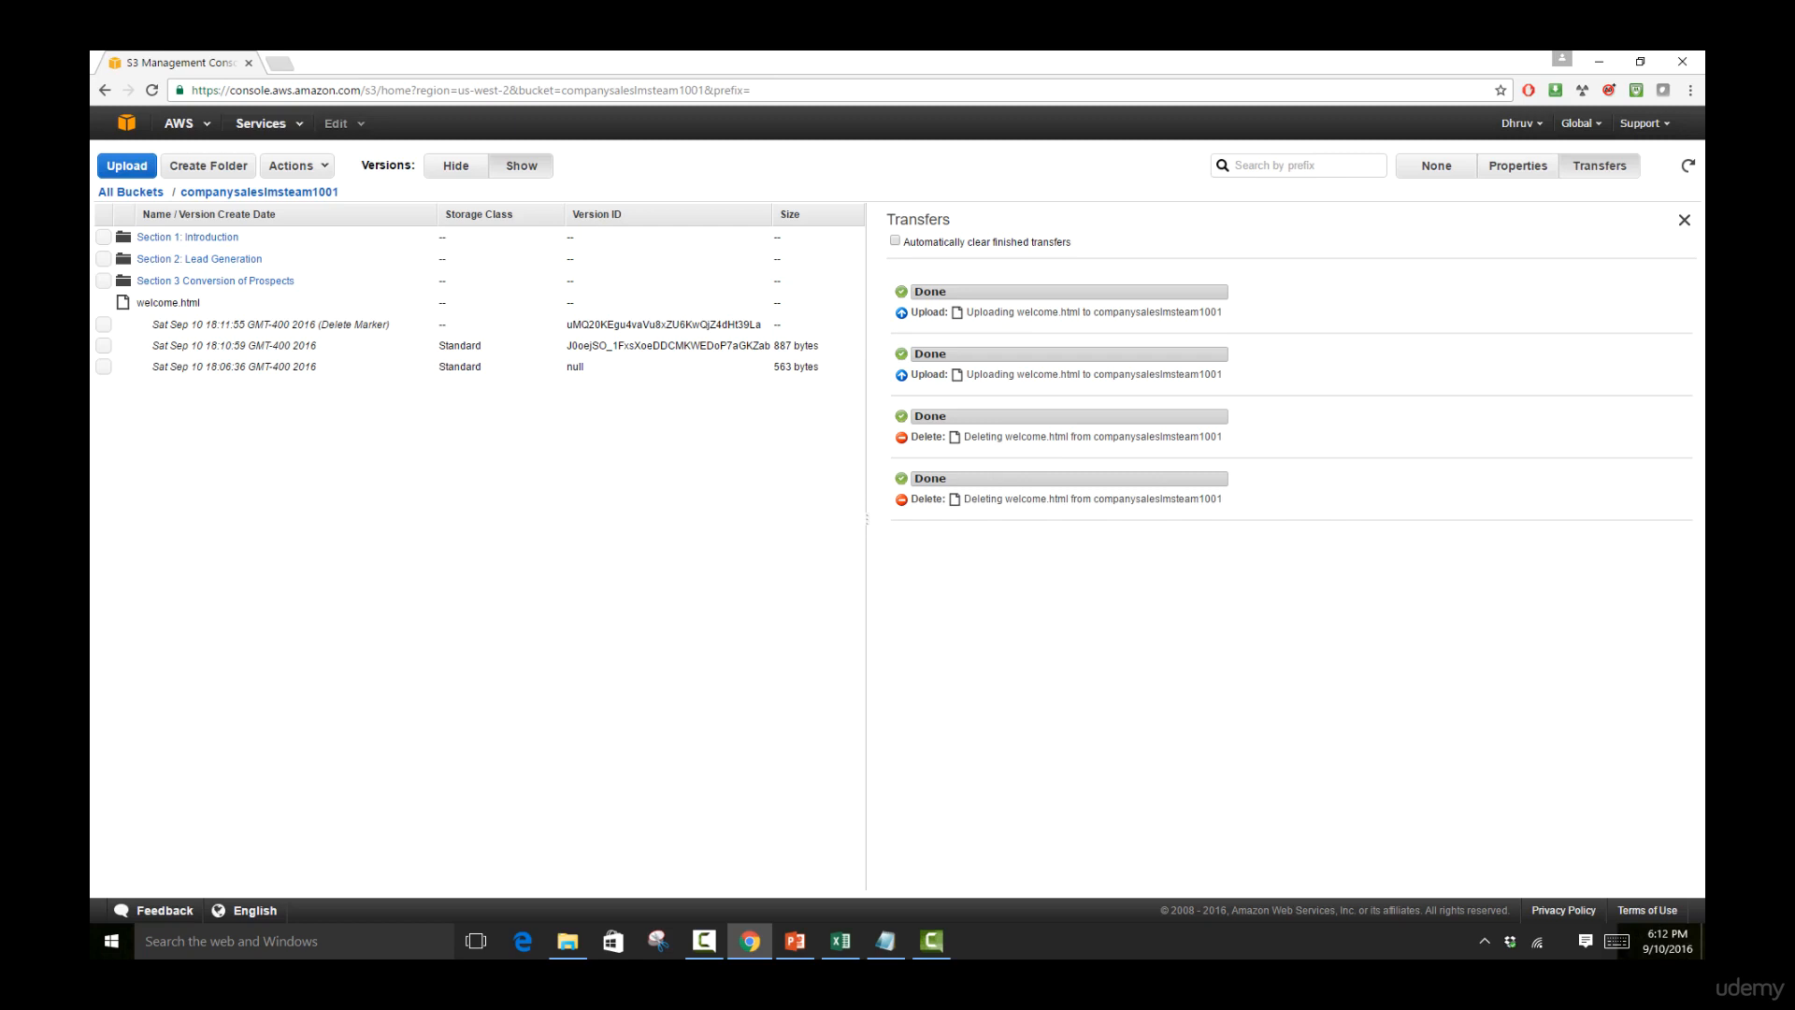
- Delete welcome.html's delete marker so the 887-byte version is current, then hide versions
left_click(102, 324)
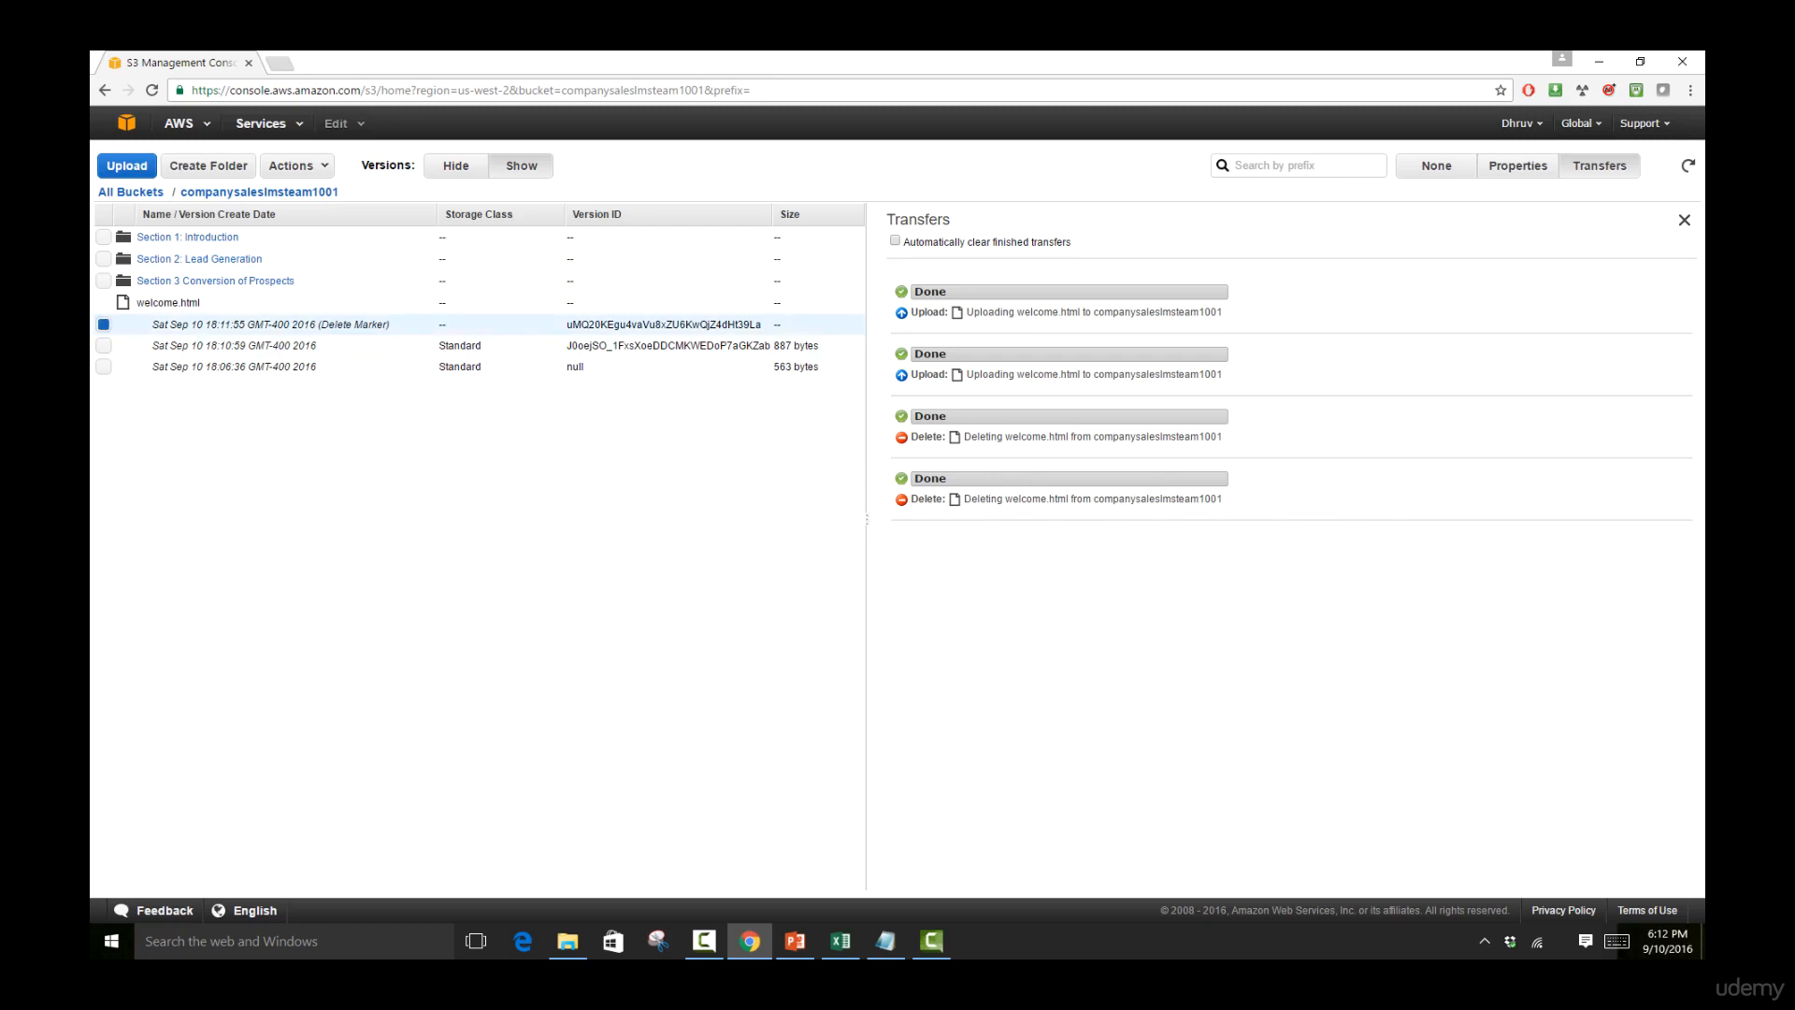
right_click(238, 344)
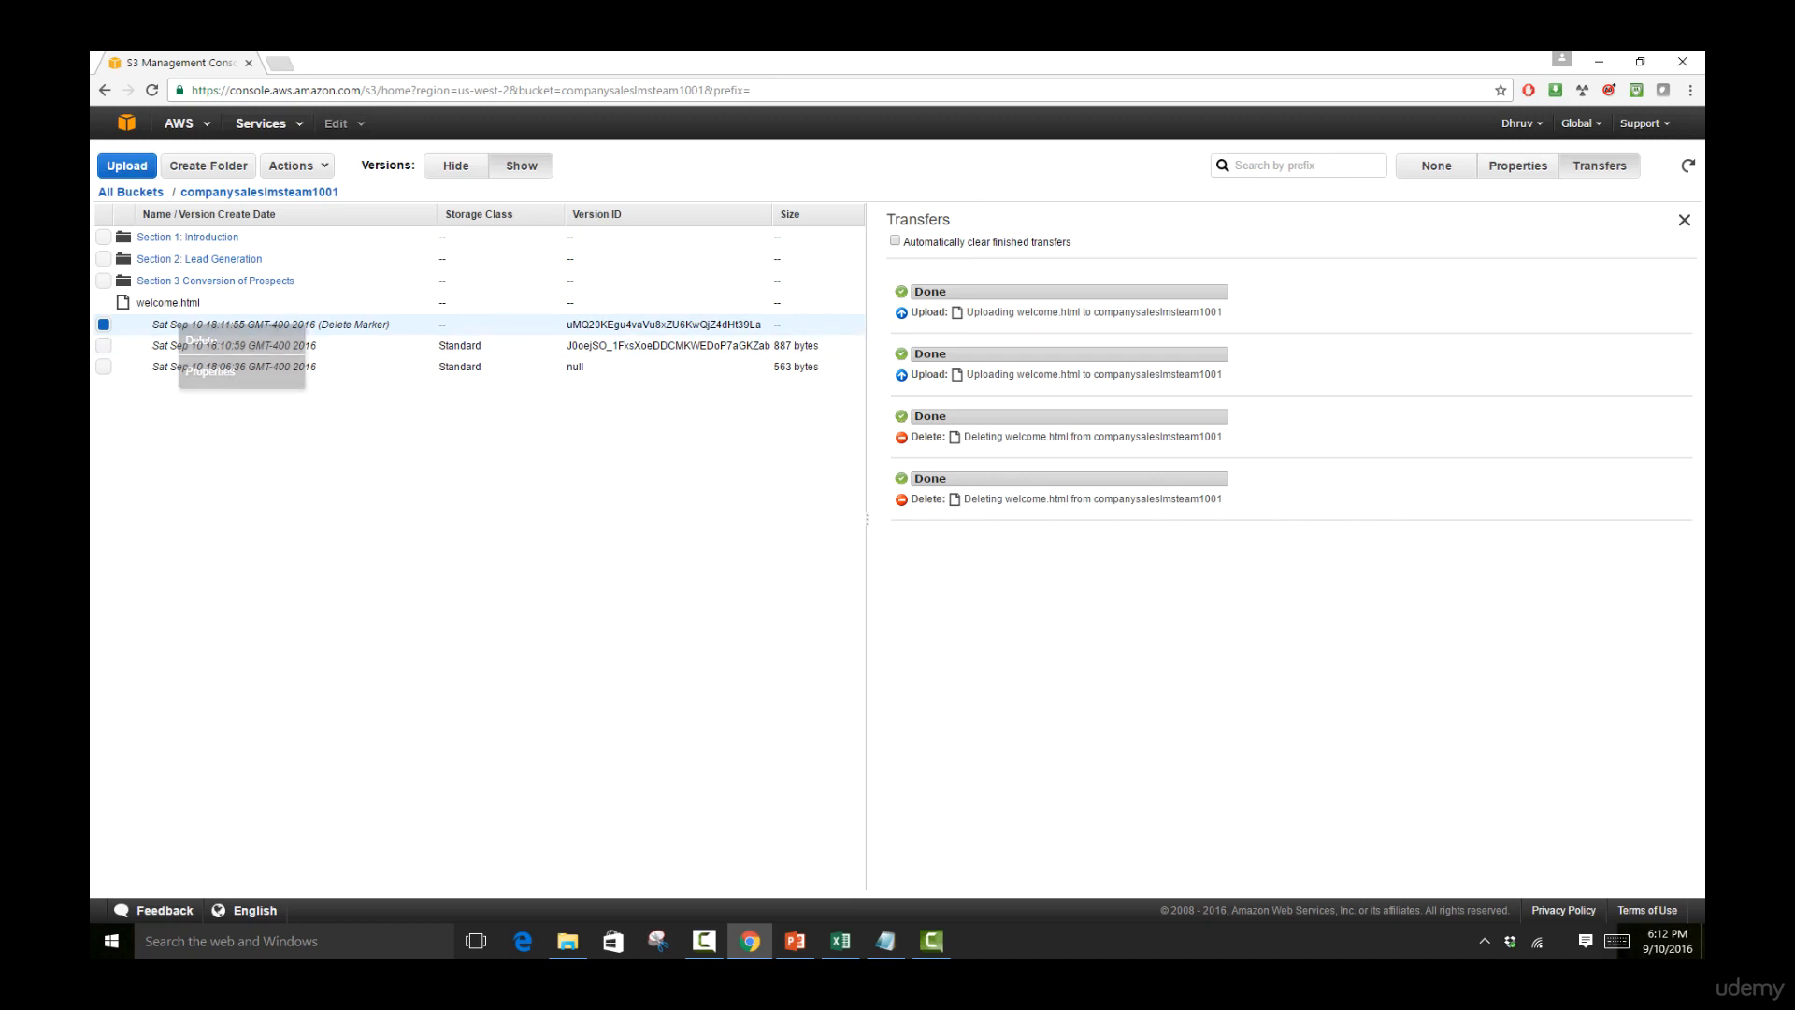
right_click(270, 323)
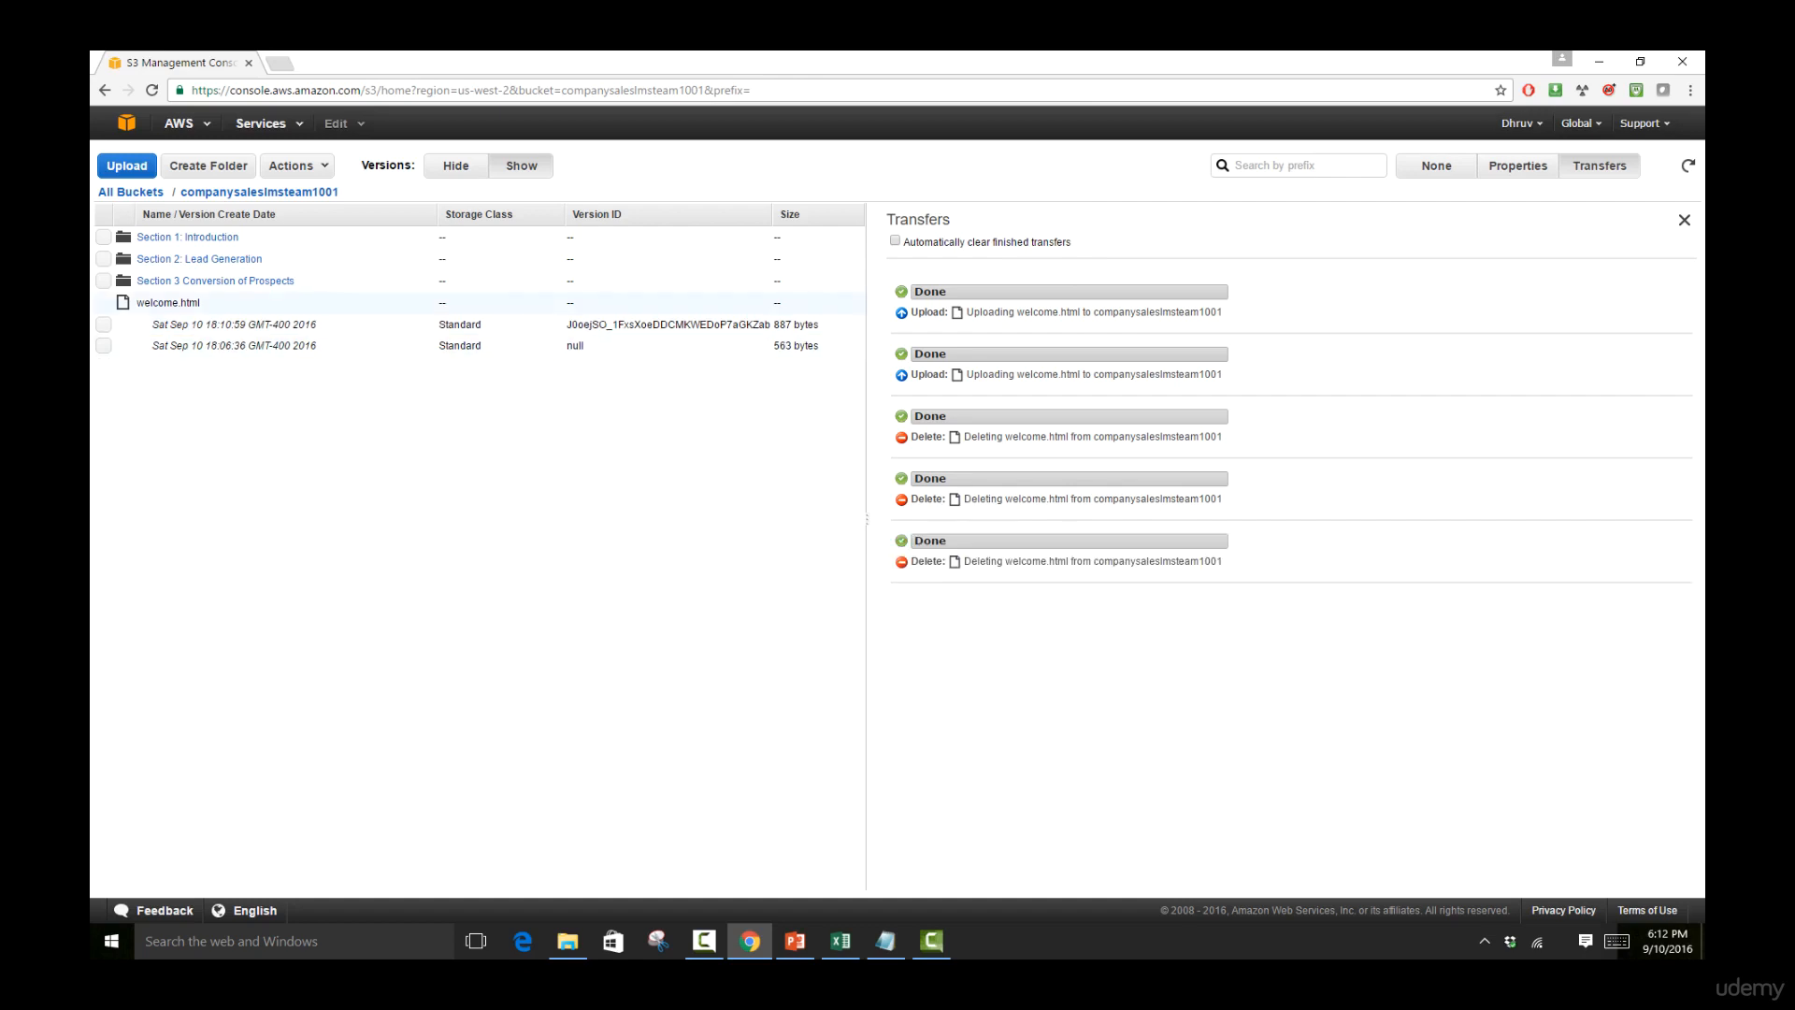
left_click(454, 164)
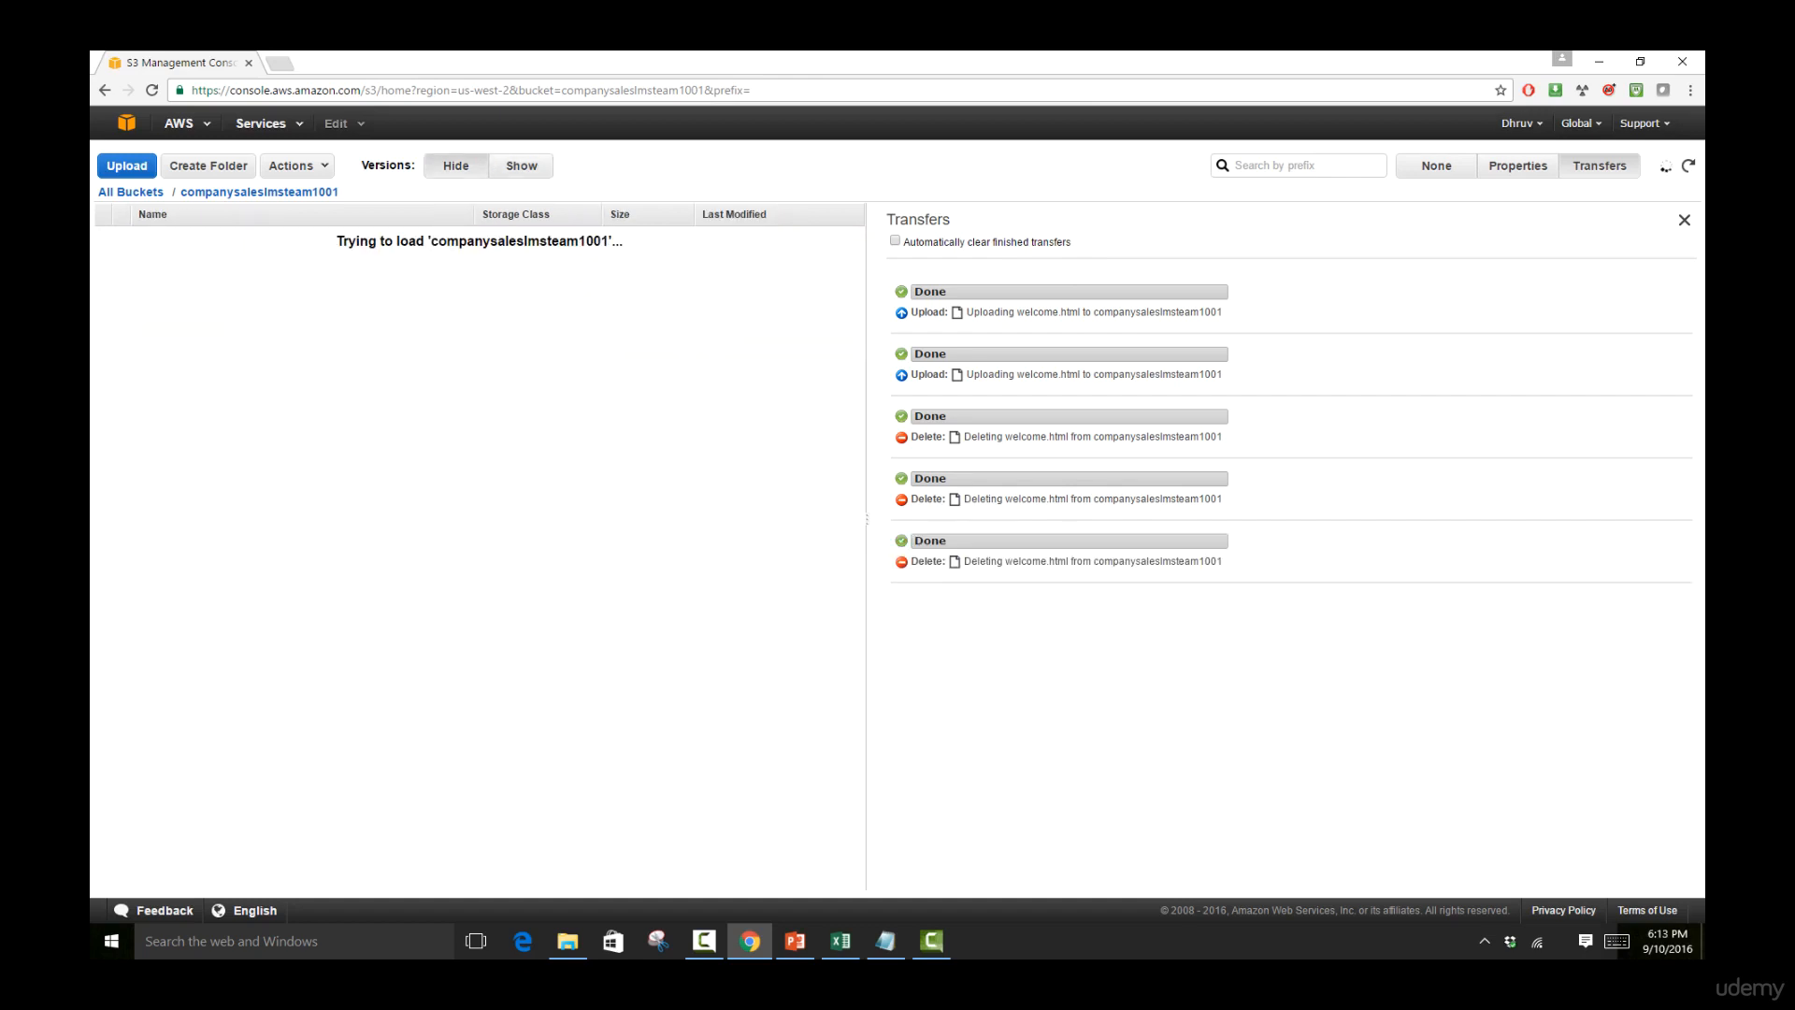